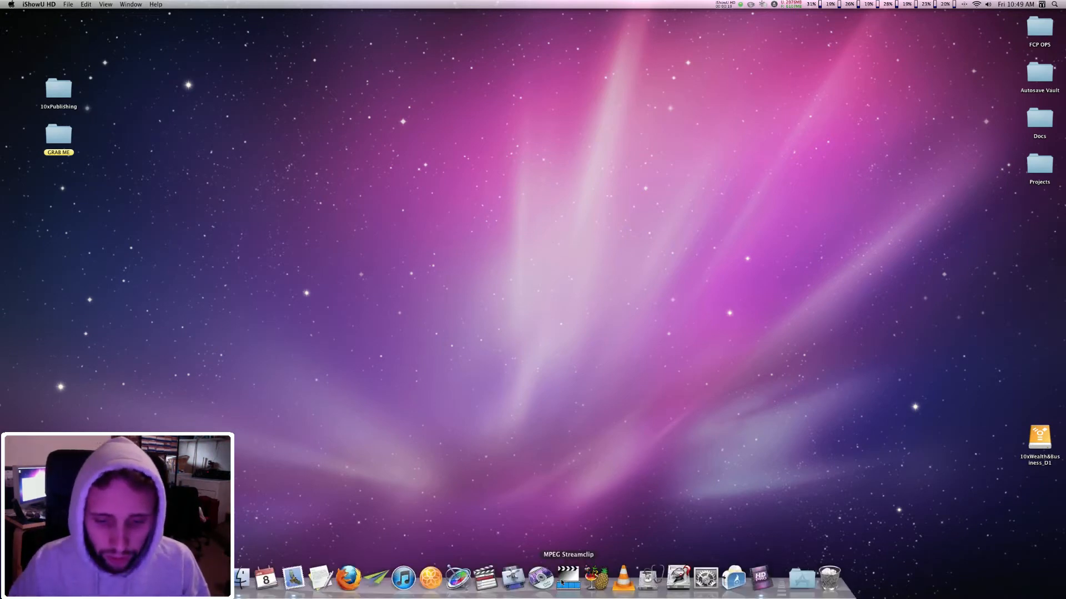
Step: Launch MPEG Streamclip from the Dock and open its List menu
click(568, 578)
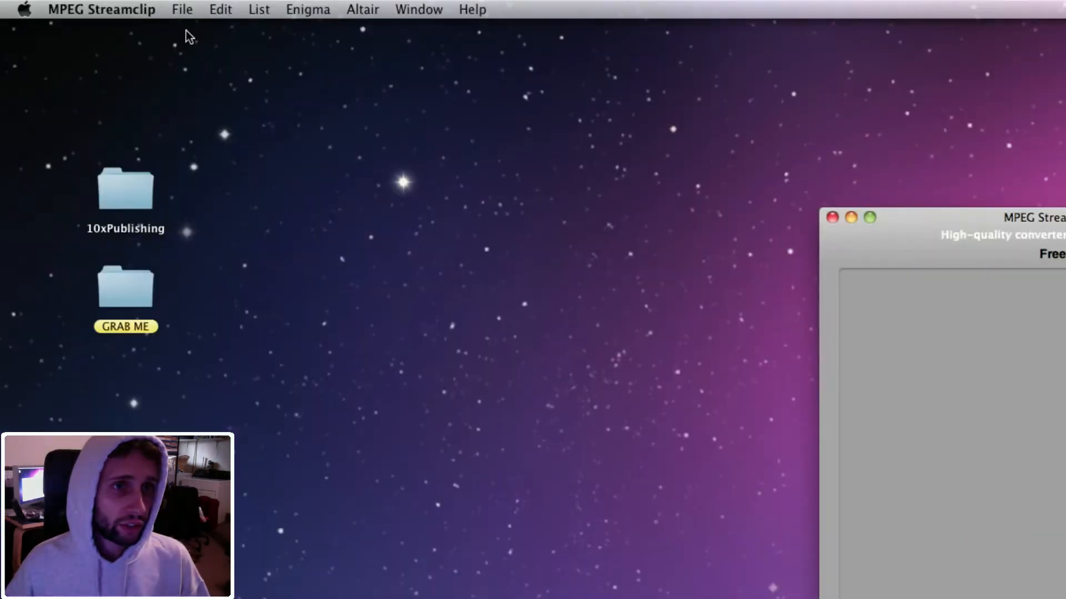
click(258, 10)
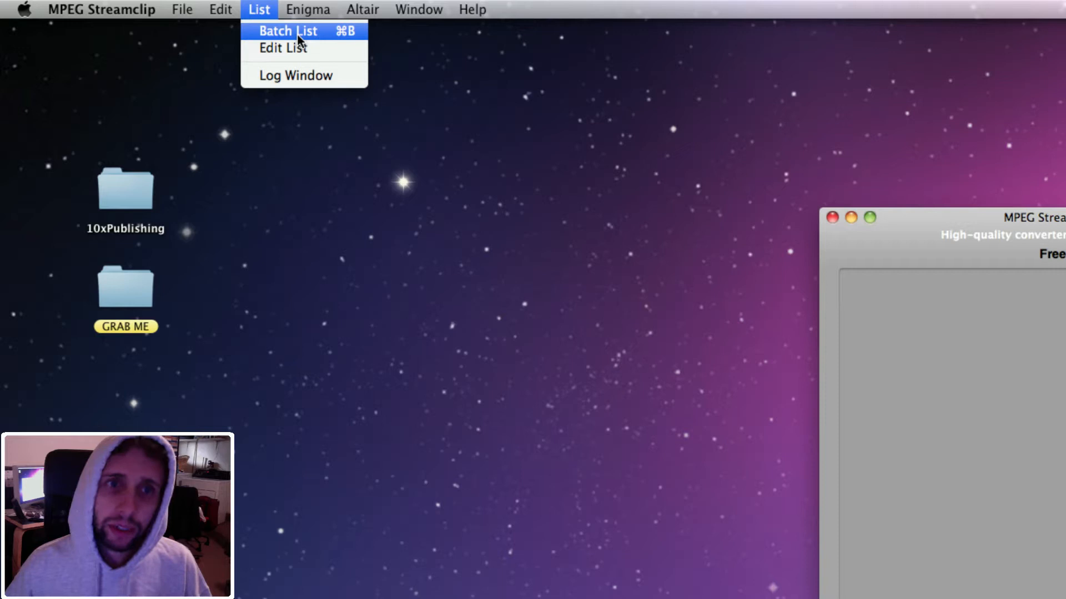
Step: Open the Batch List window and start adding source files
click(288, 30)
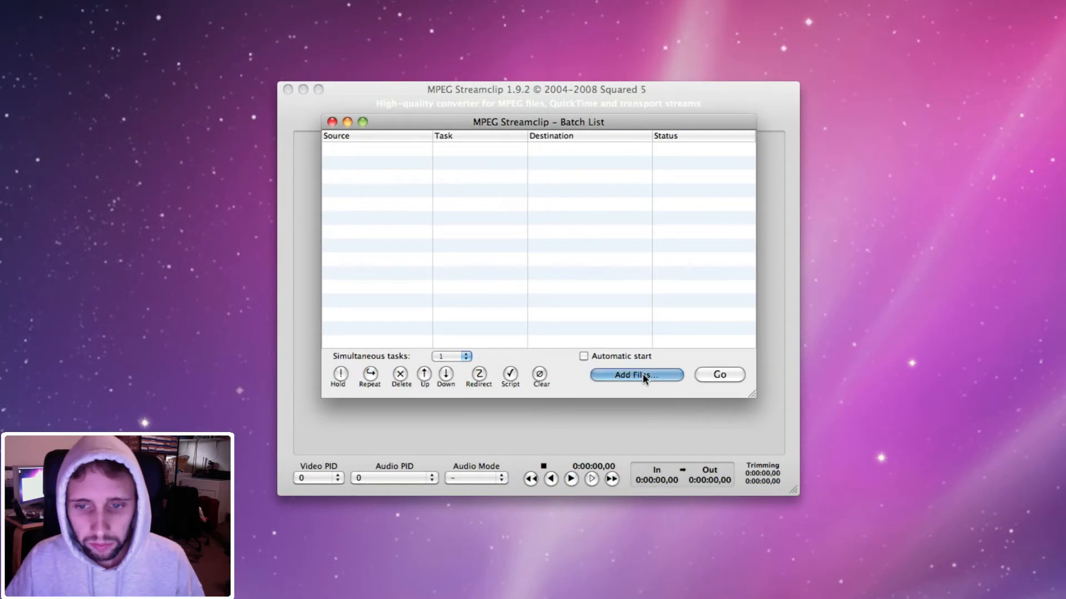
click(635, 375)
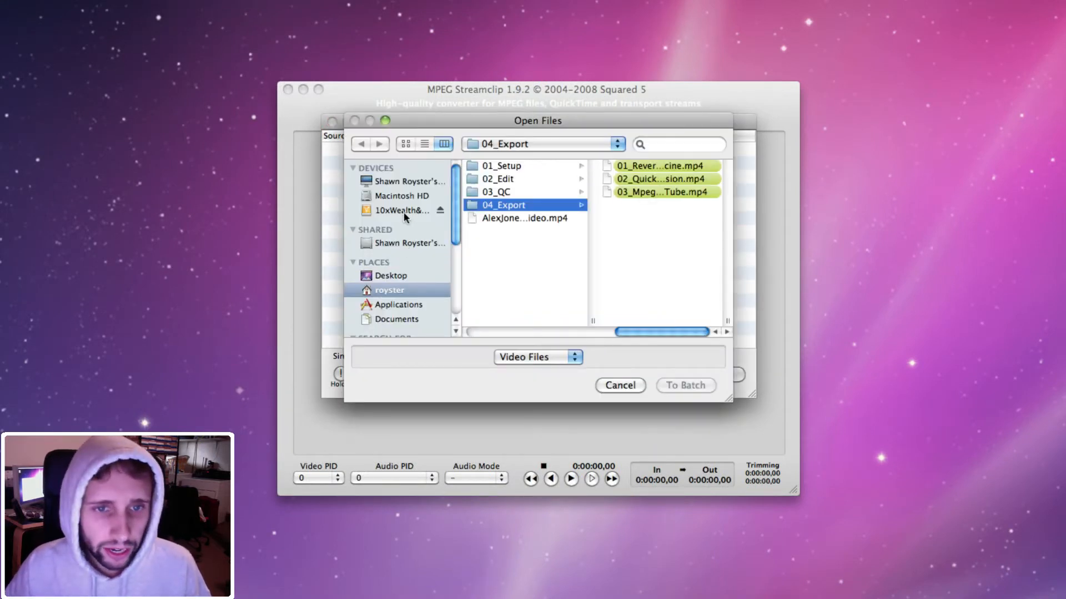
Step: On the 10xWealth drive, select all nine .mov clips in Export > FINAL
click(400, 210)
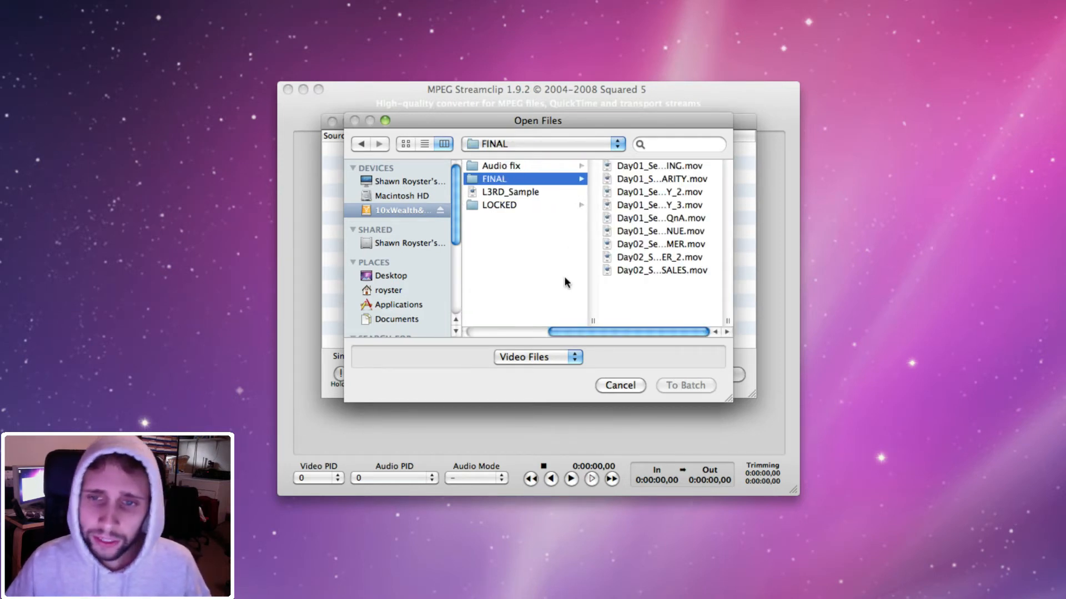
mouse_move(591, 284)
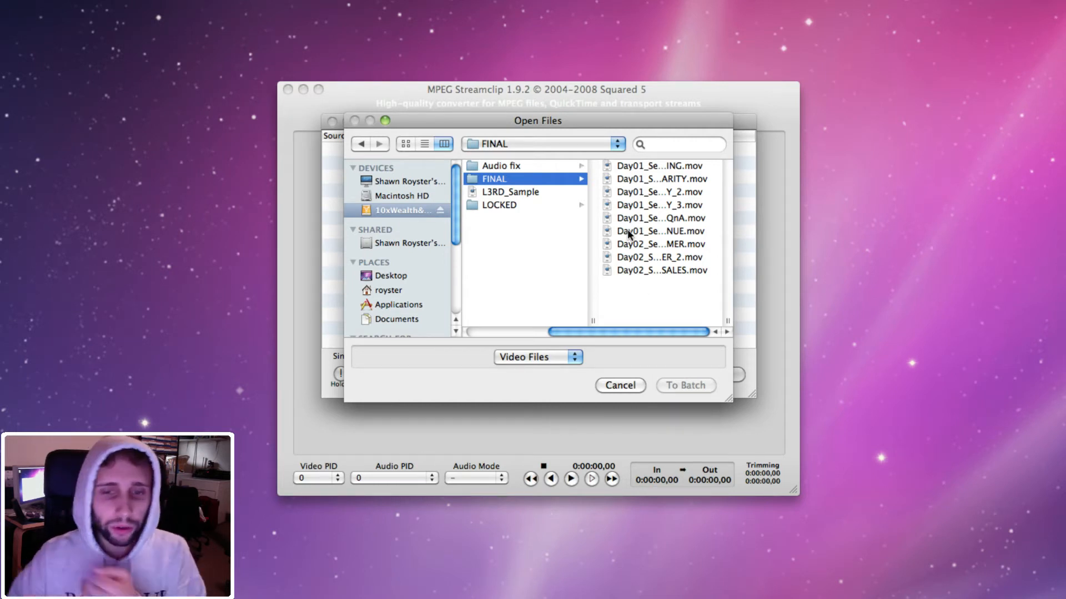
click(659, 231)
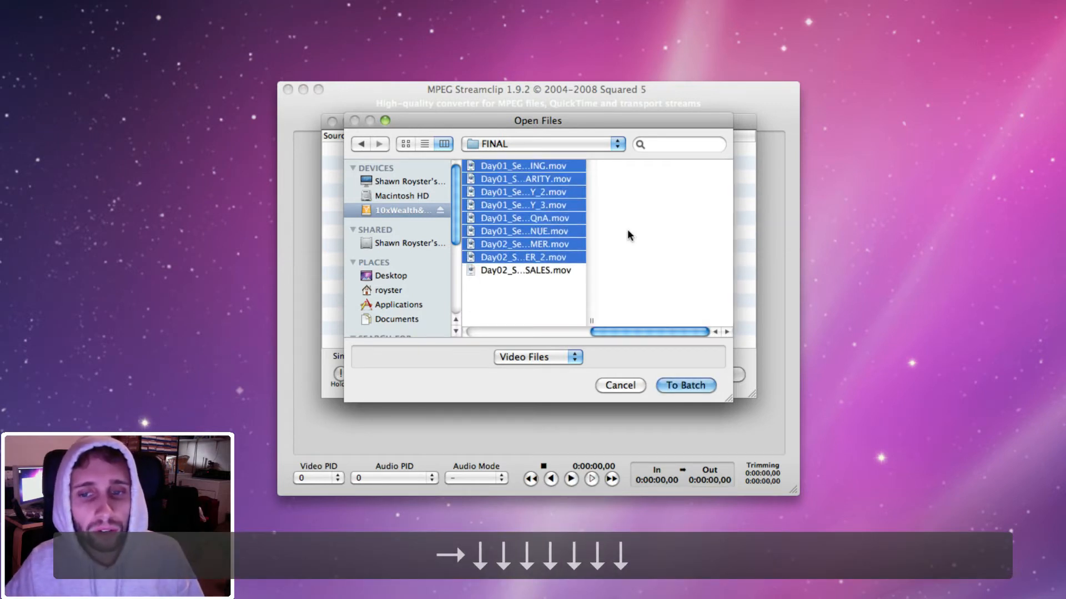
click(524, 270)
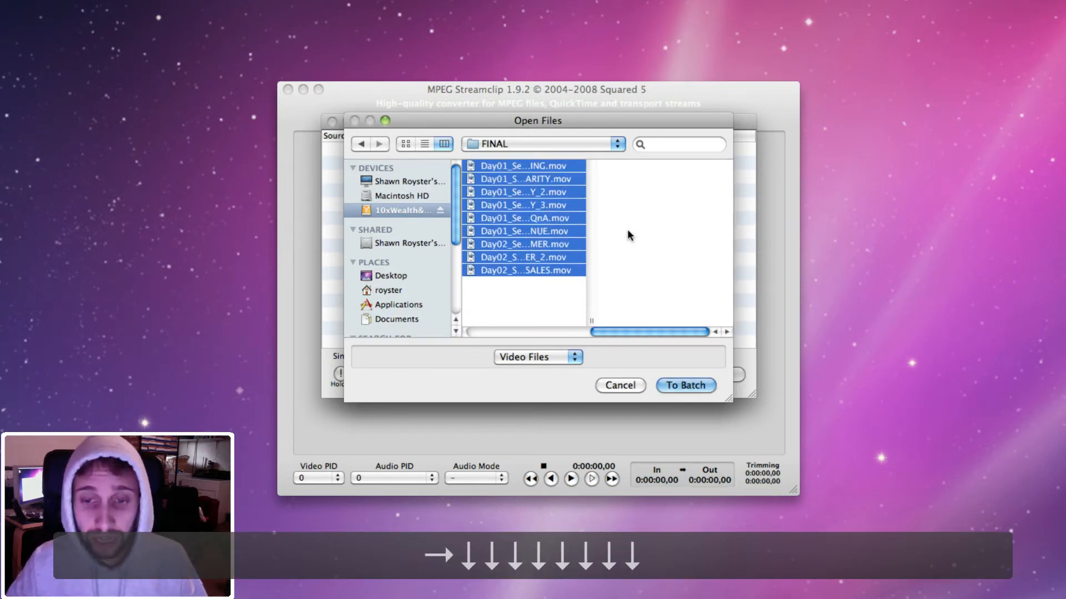
Step: Send the nine clips to the batch with Export to MPEG-4 as the task
click(684, 385)
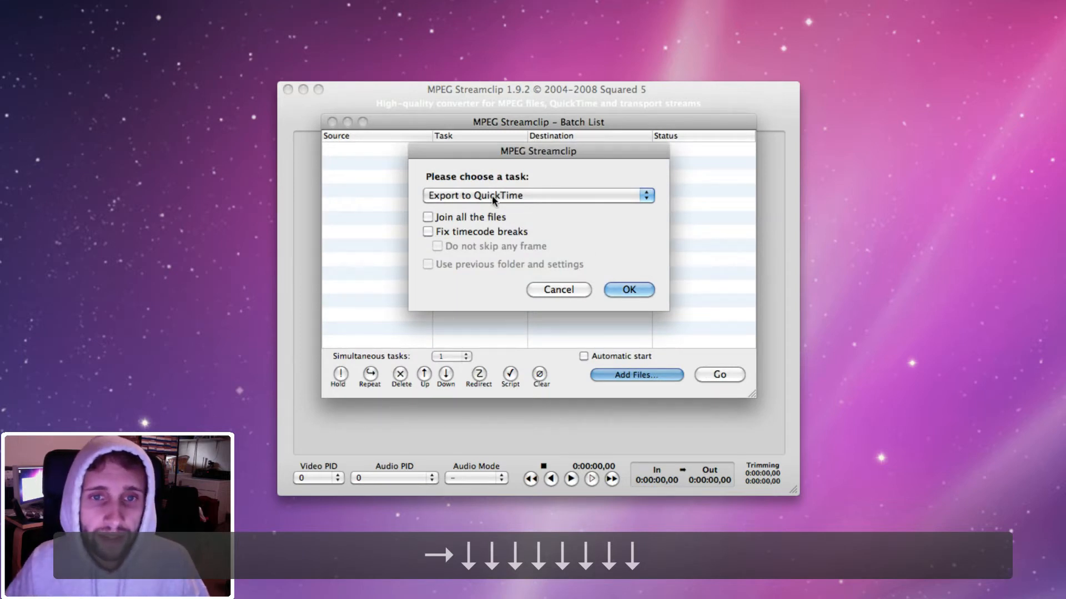
mouse_move(488, 193)
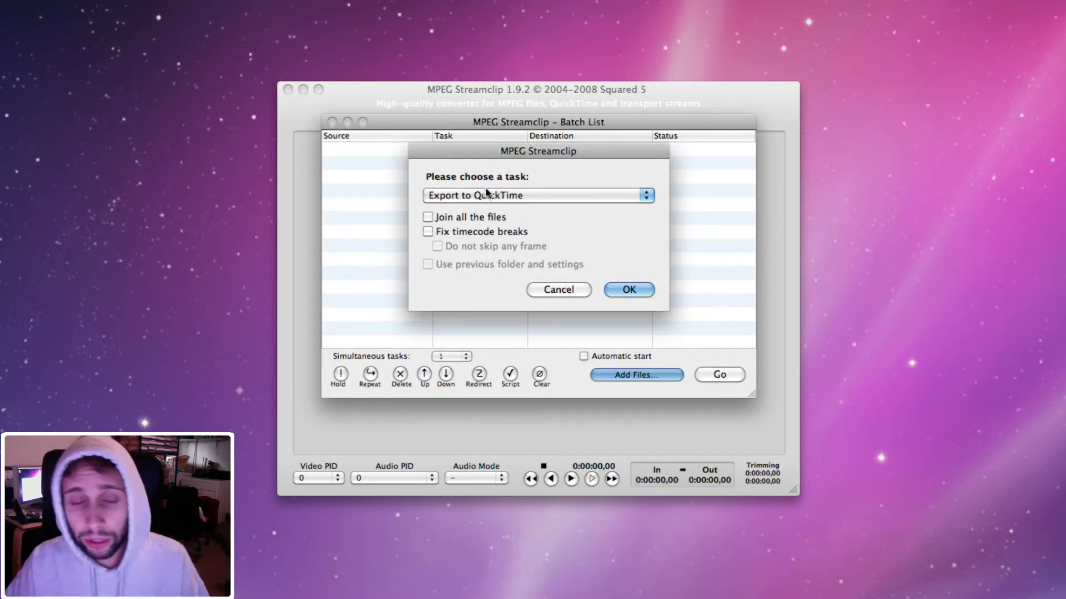
click(537, 194)
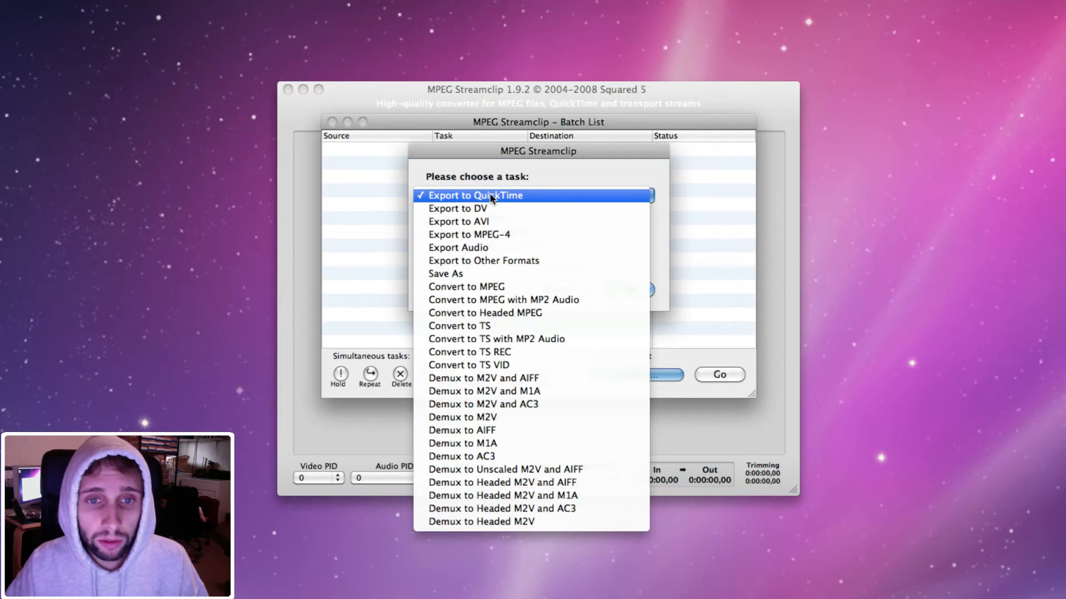
mouse_move(483, 391)
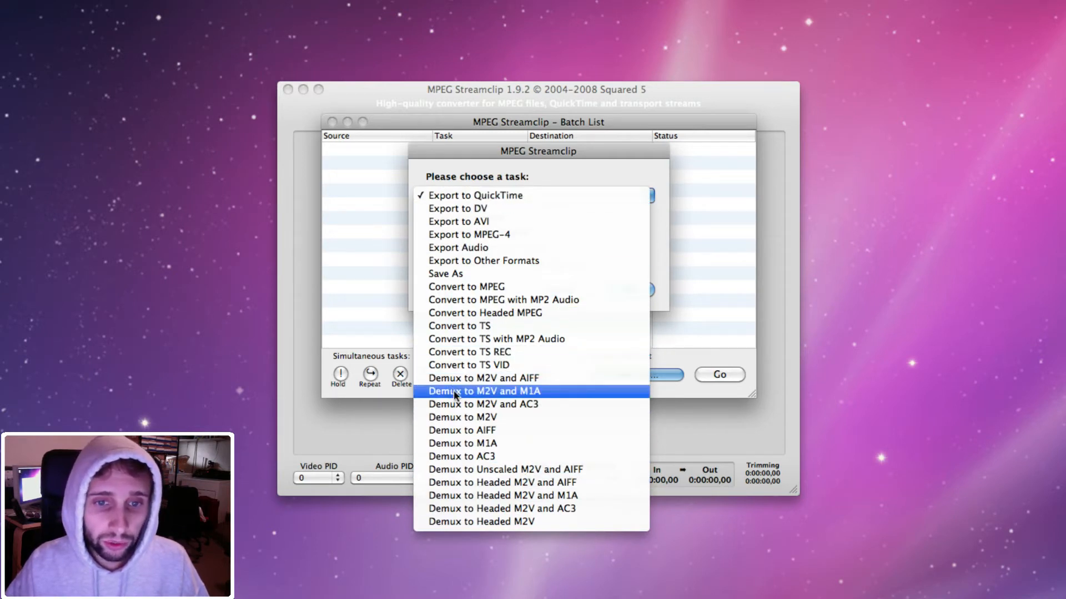
mouse_move(472, 226)
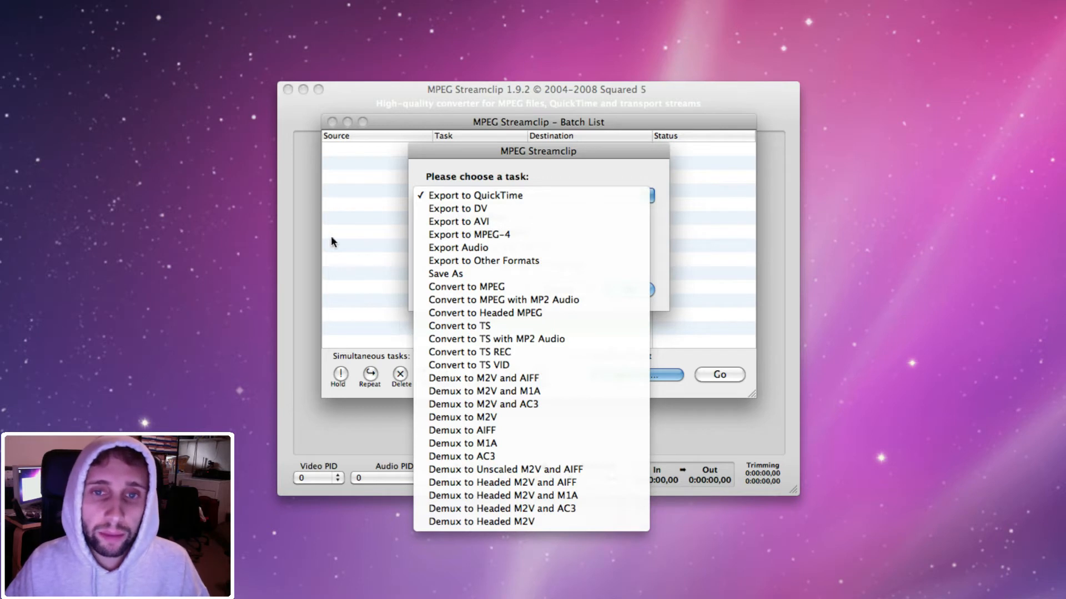
mouse_move(468, 234)
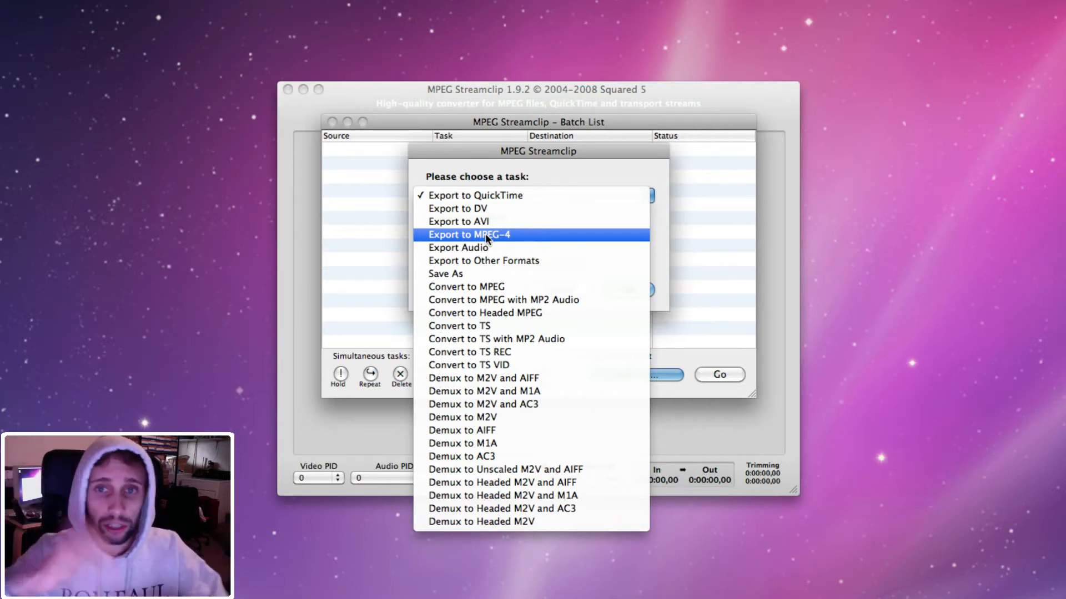
click(469, 234)
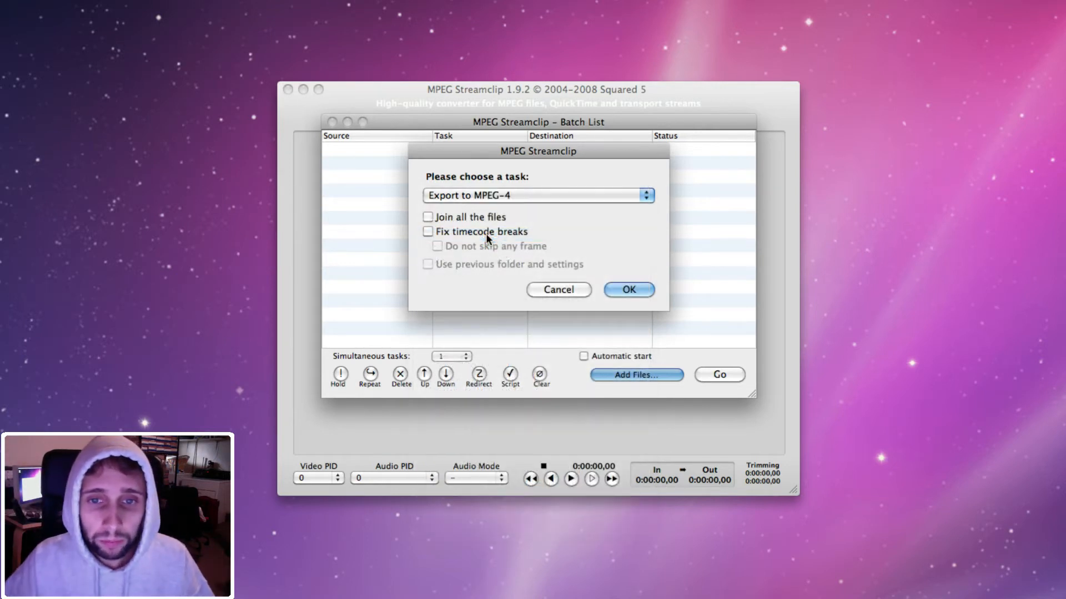
click(627, 289)
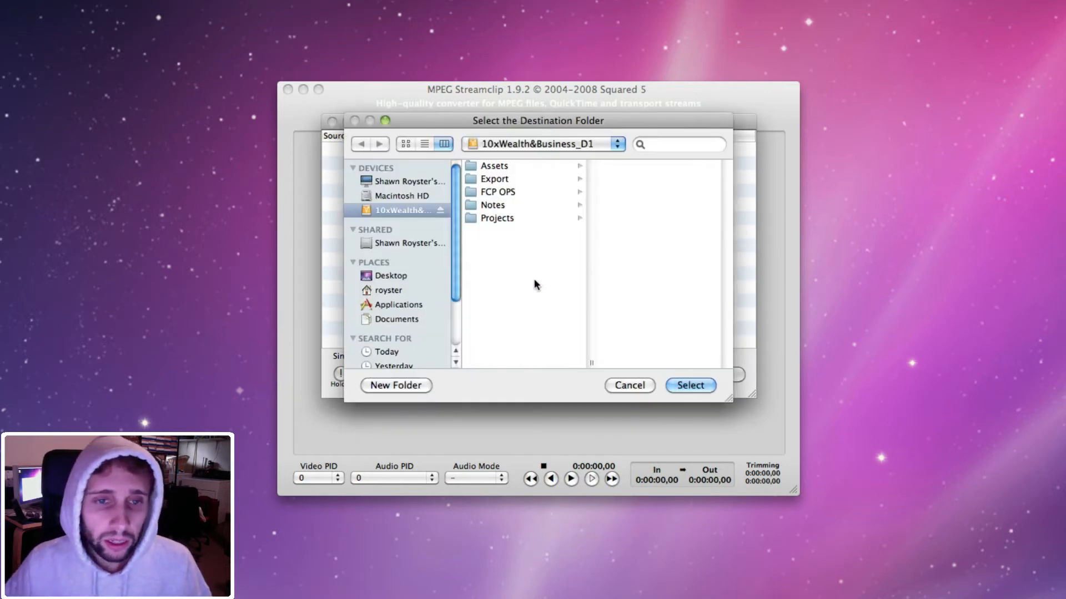
Step: Create an MP4 folder inside Export and select it as the destination
click(494, 179)
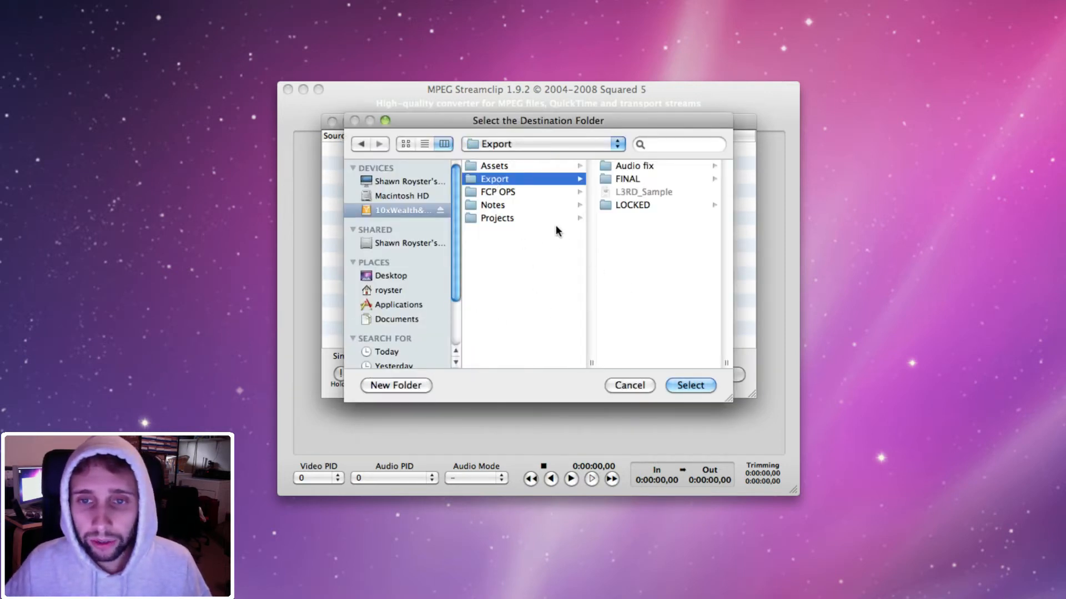
mouse_move(409, 376)
text(MP4)
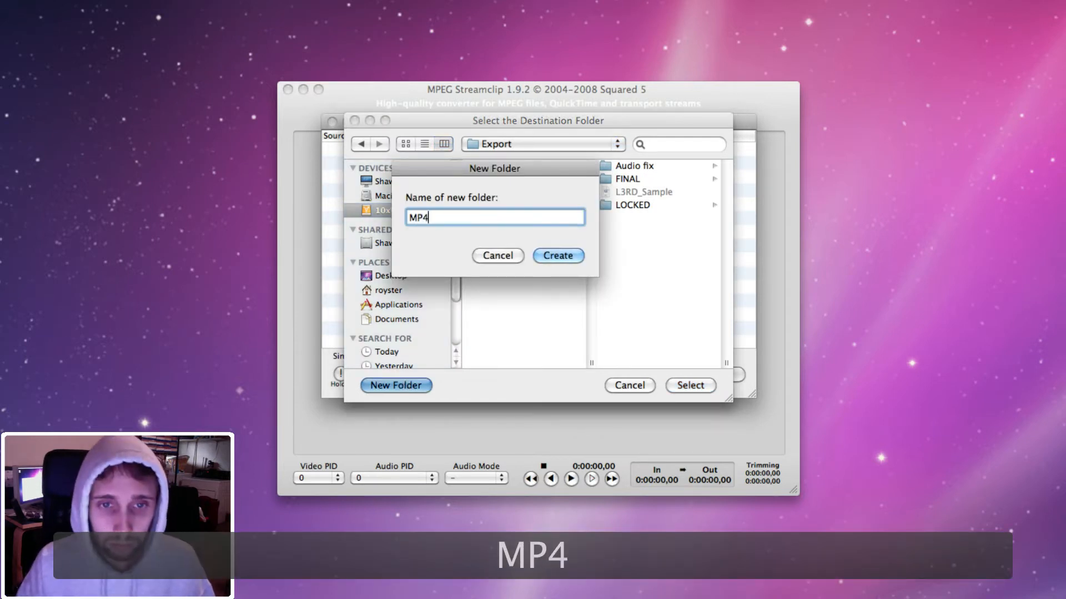
click(557, 255)
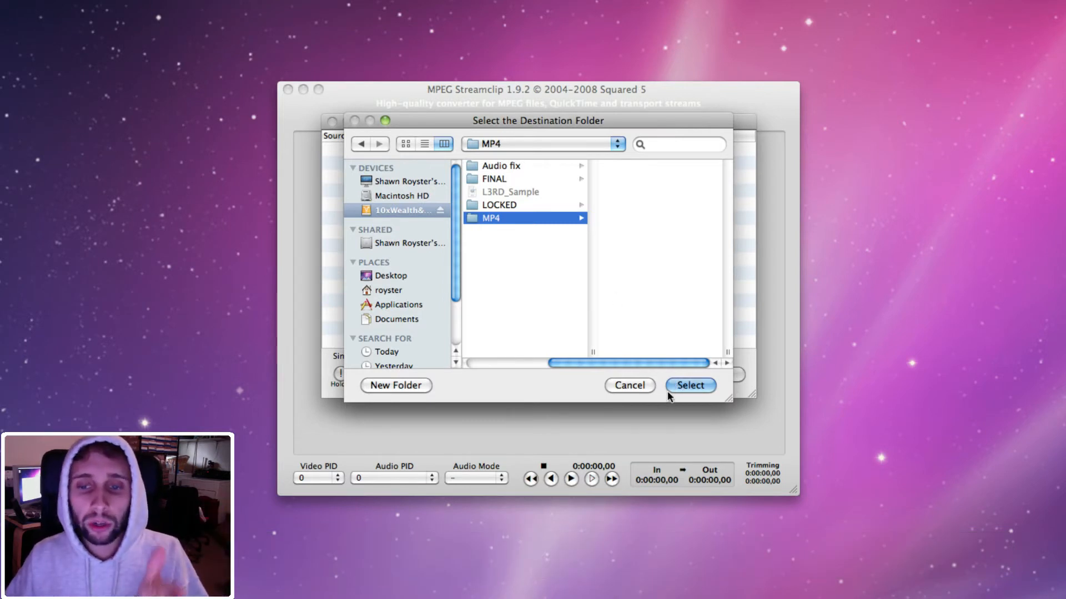
mouse_move(590, 333)
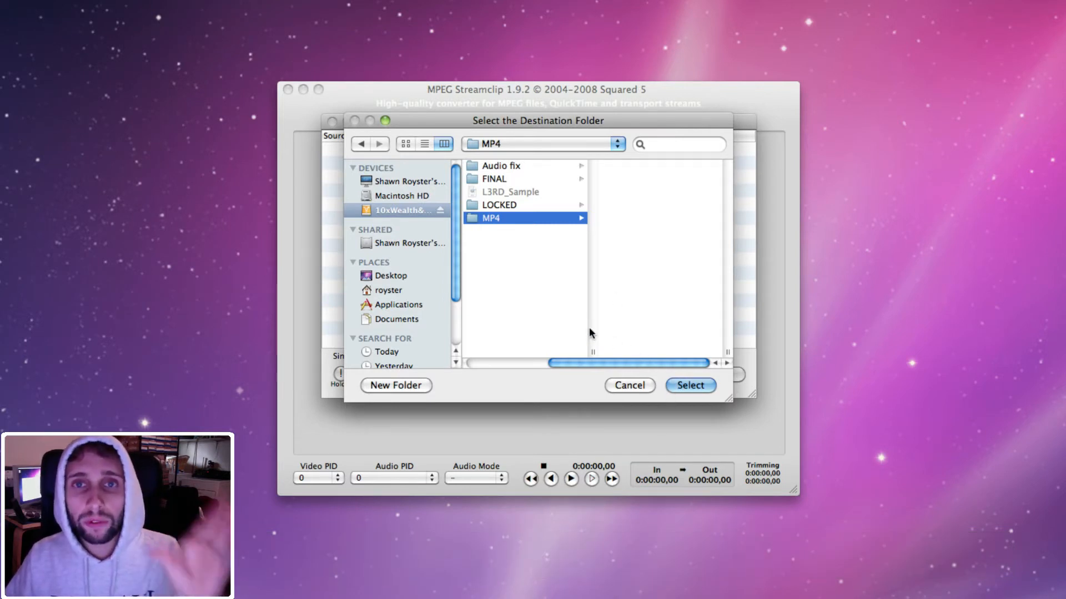
click(689, 385)
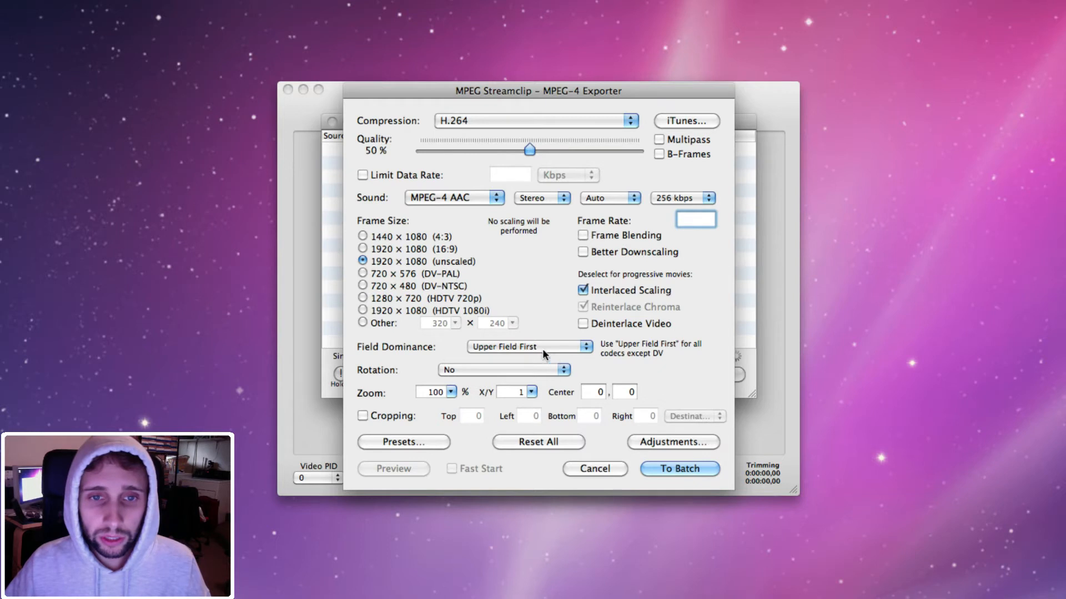
mouse_move(462, 293)
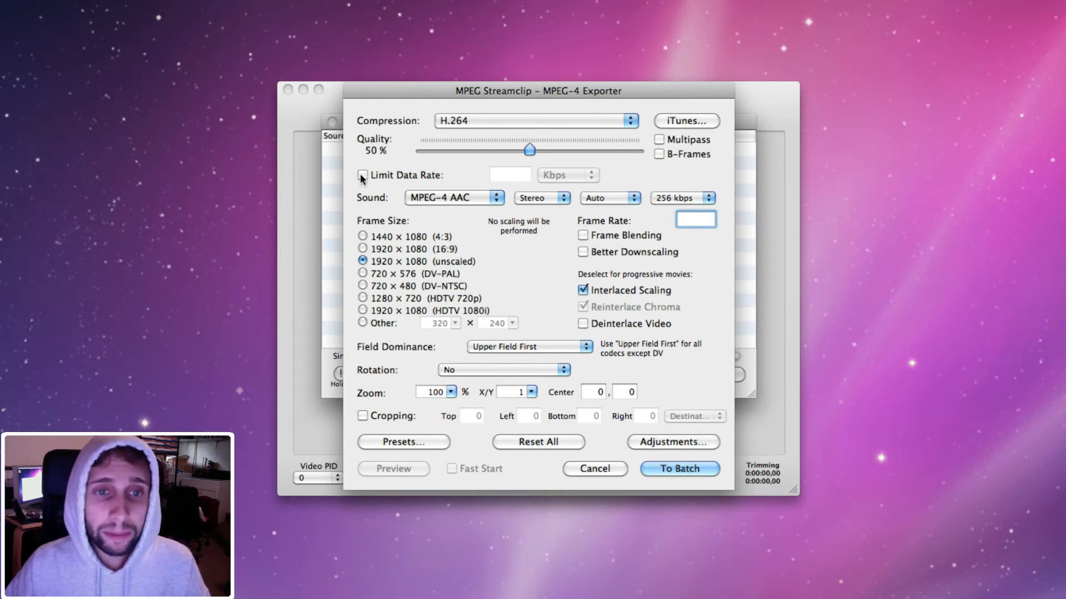
Step: Tick Limit Data Rate in the MPEG-4 Exporter
click(362, 175)
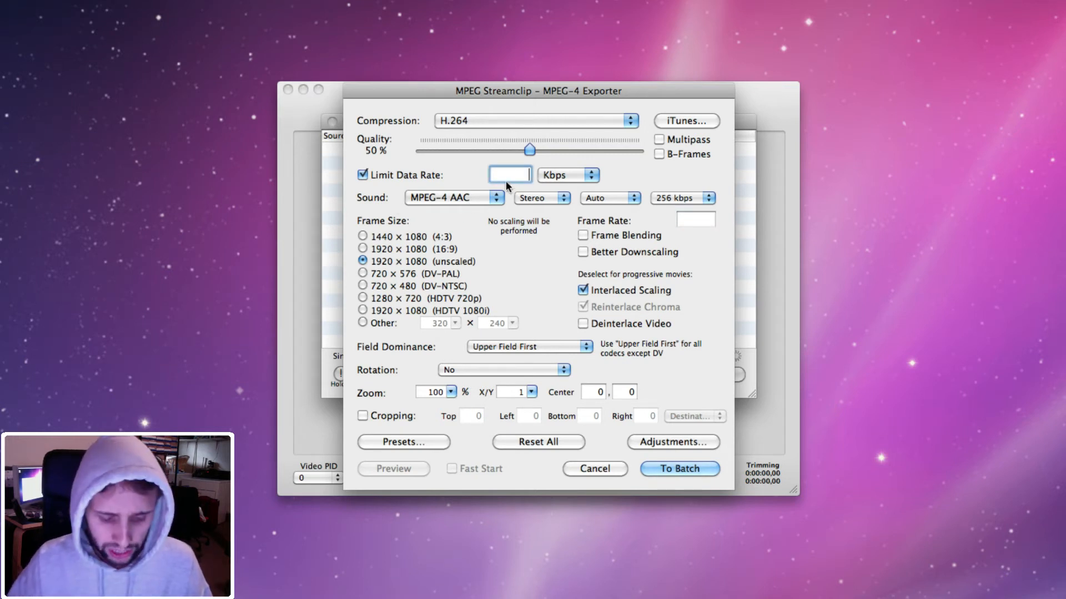
Step: Set the video data rate to 1500 Kbps and audio to 128 kbps
text(1500)
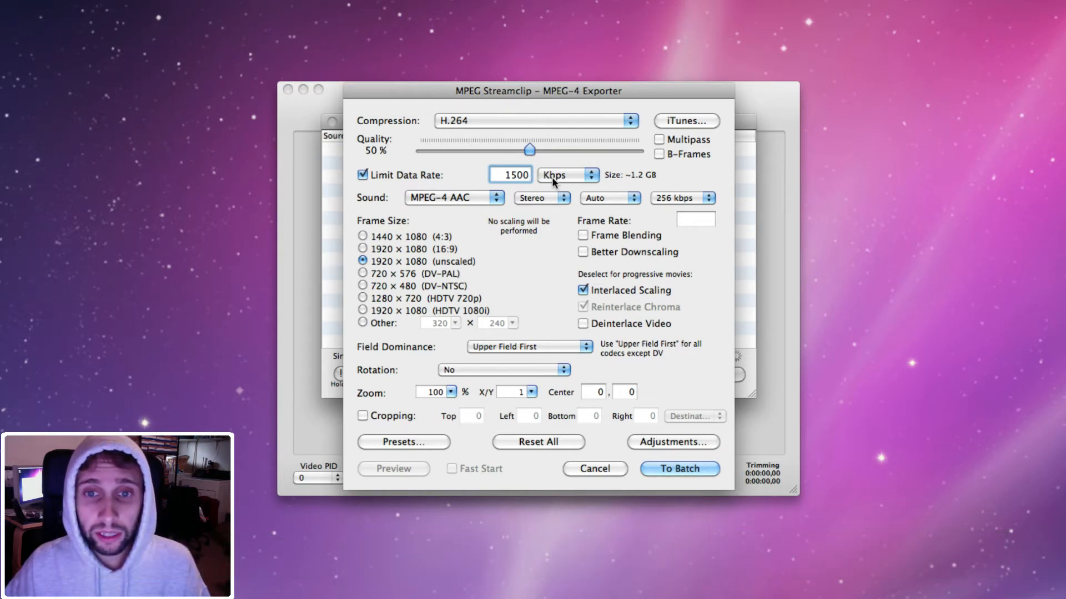
mouse_move(355, 207)
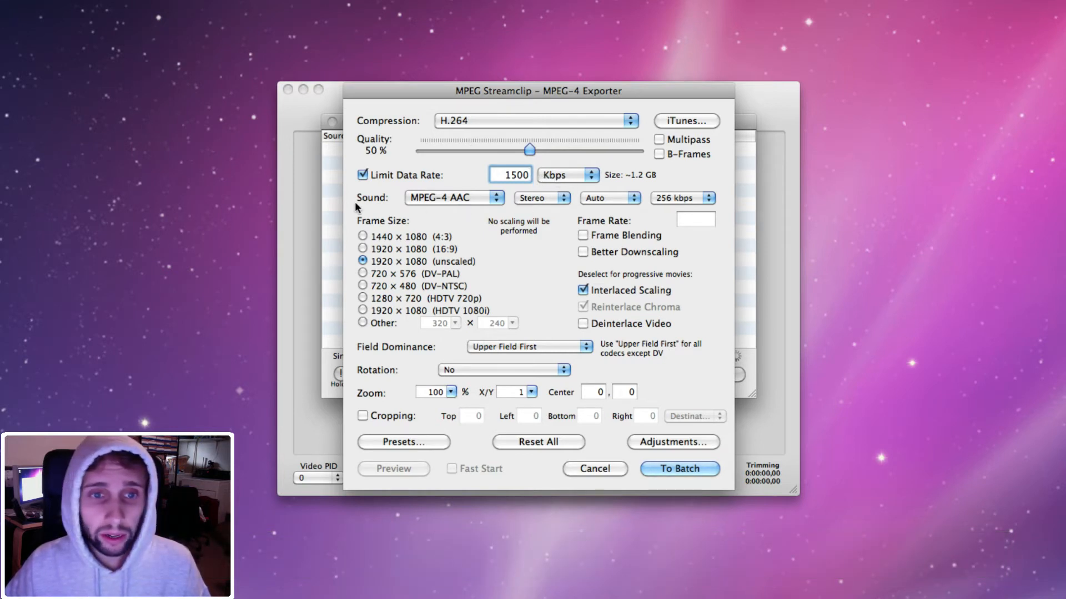
click(709, 198)
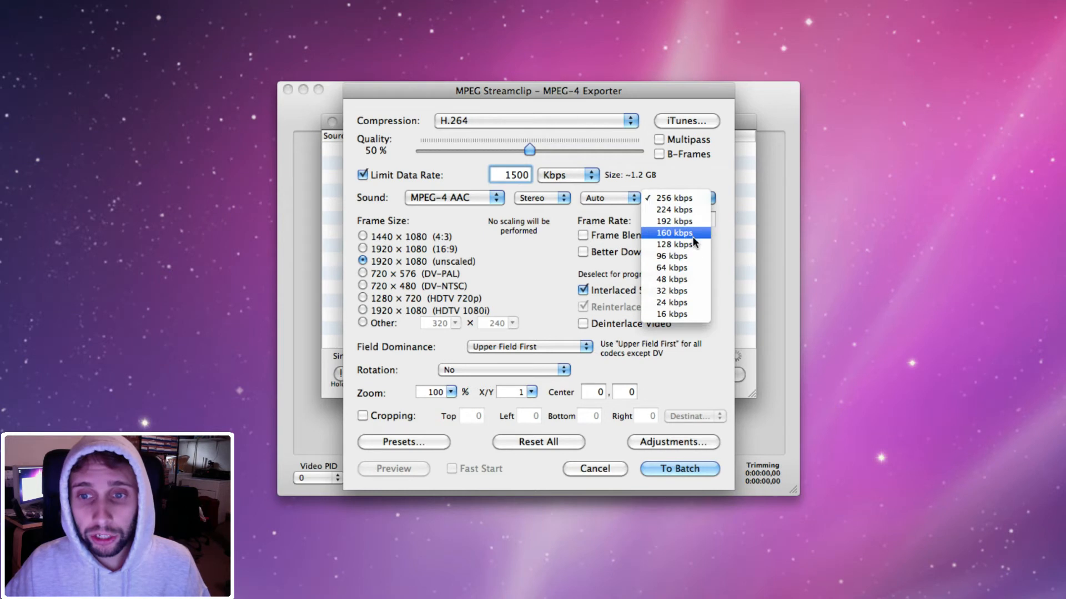
click(673, 244)
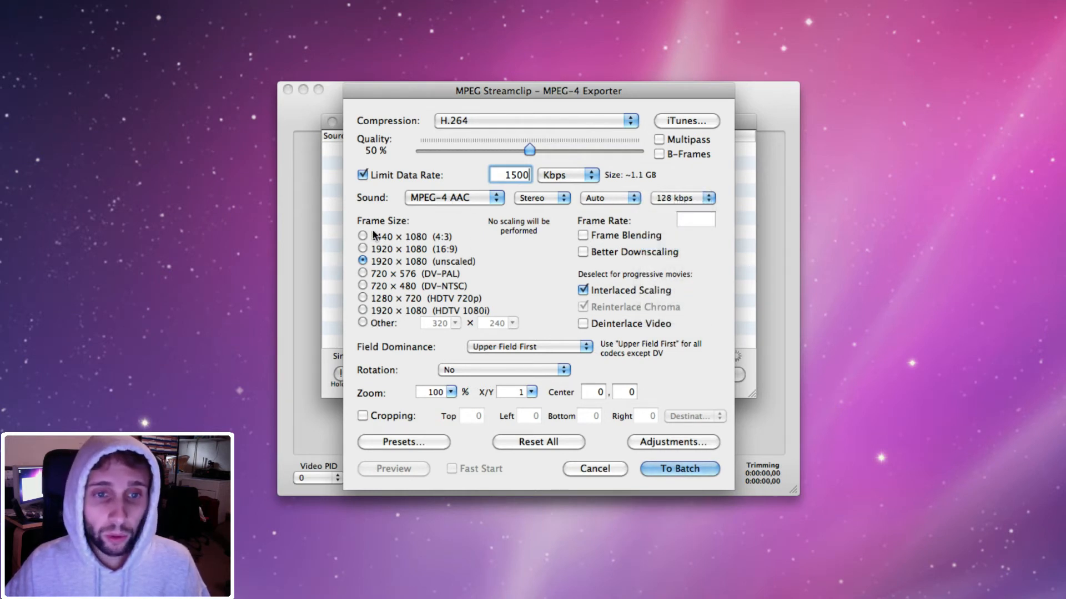
Step: Use a 640×360 frame size with interlaced scaling off, and queue the exports
click(362, 322)
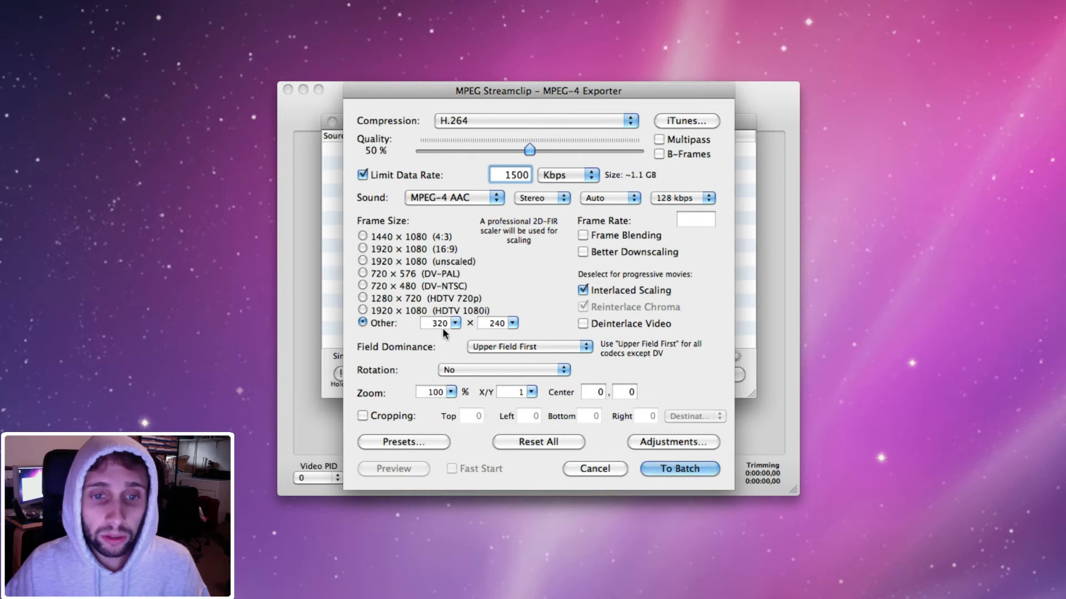
text(640)
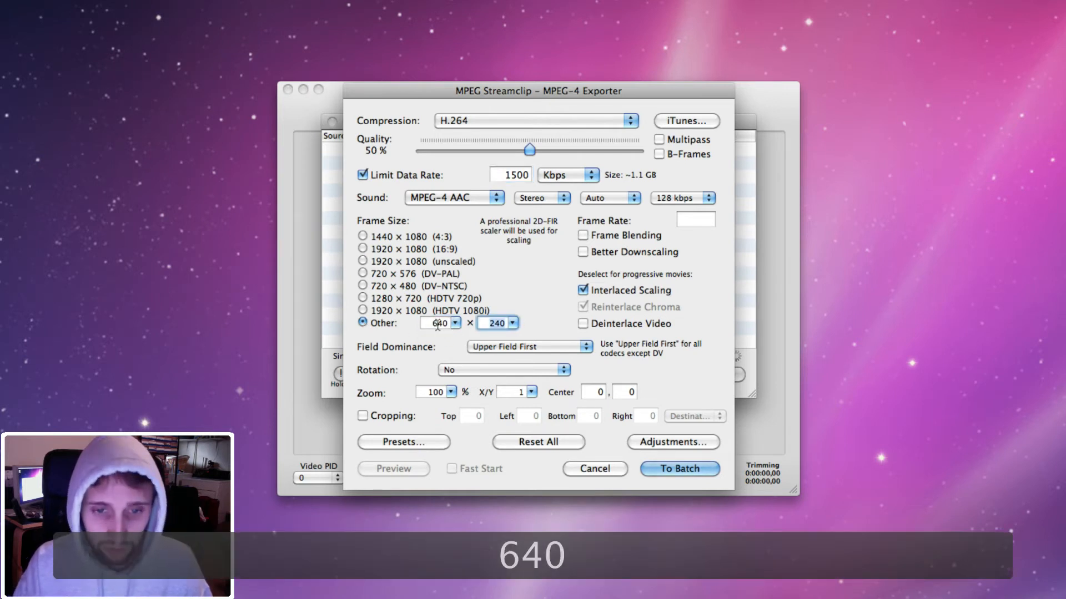
text(360)
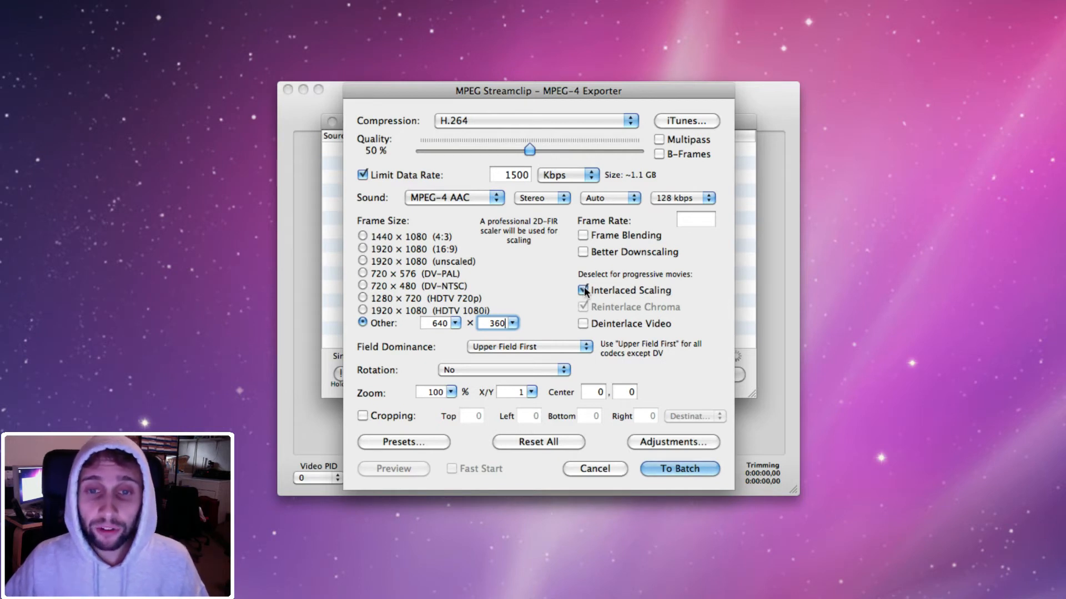
mouse_move(582, 290)
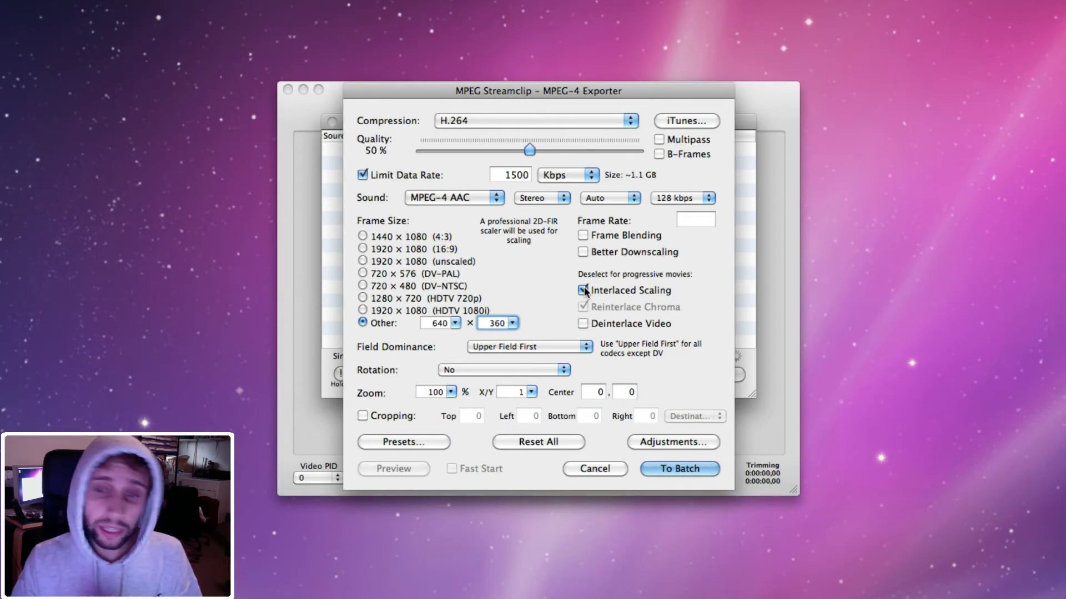
click(582, 290)
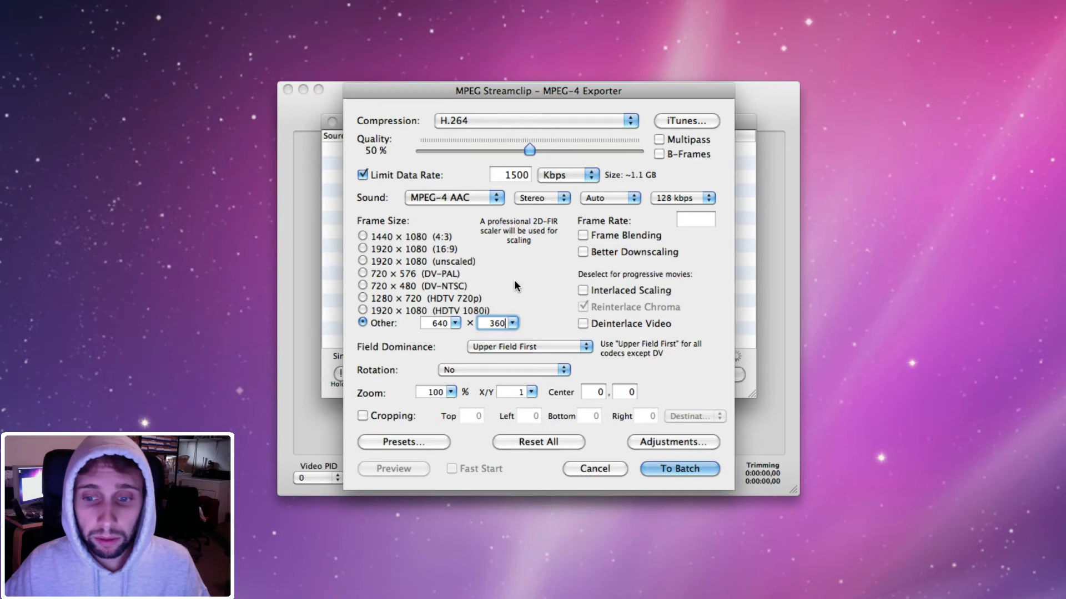
click(678, 468)
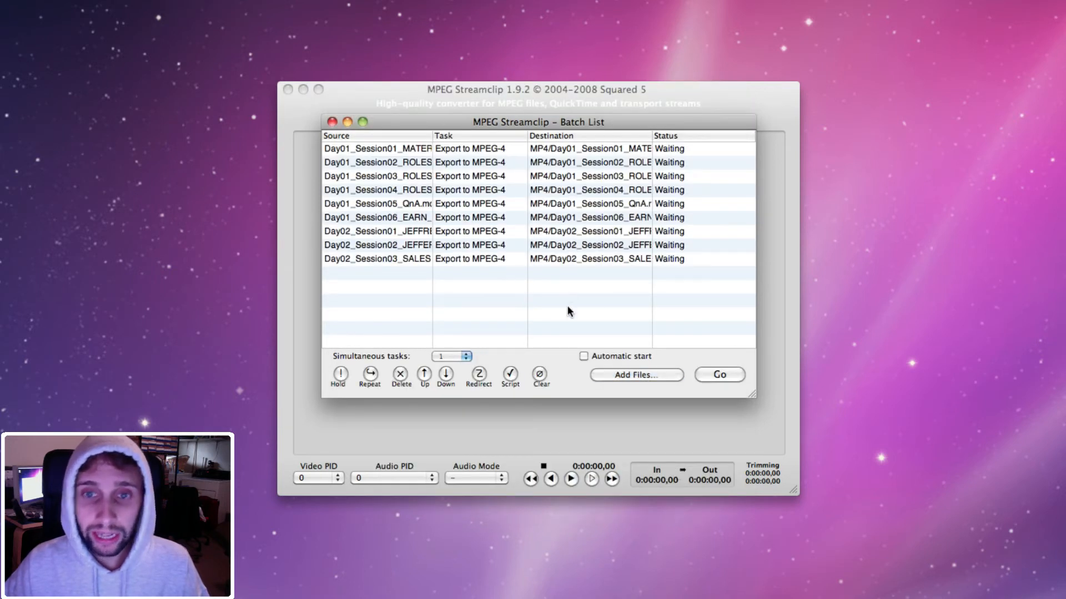
mouse_move(595, 293)
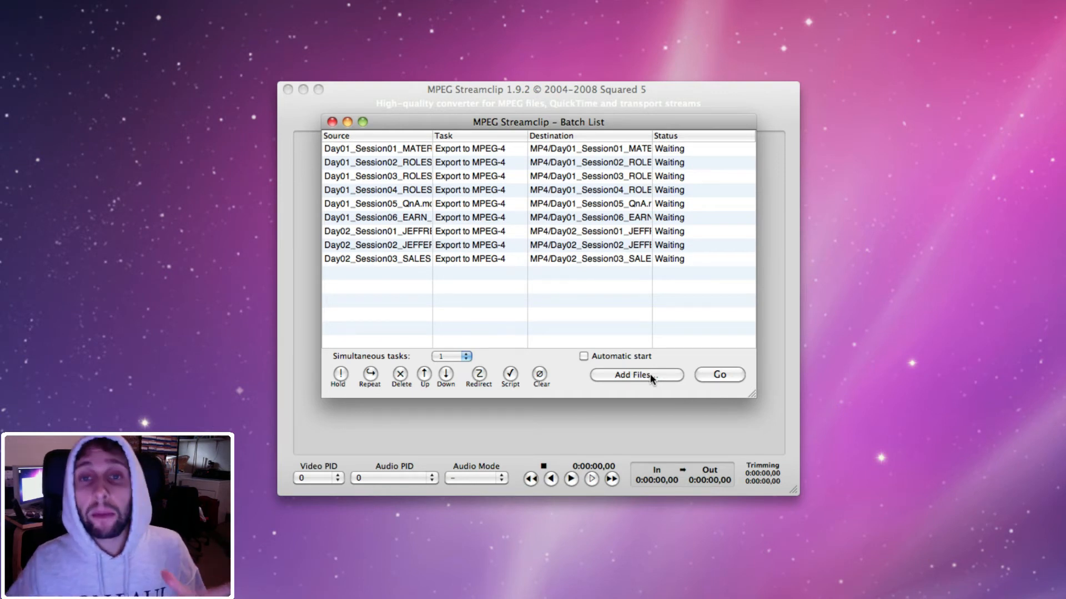
Step: Re-add the FINAL .mov clips as an MPEG-4 export with previous settings unchecked
click(636, 374)
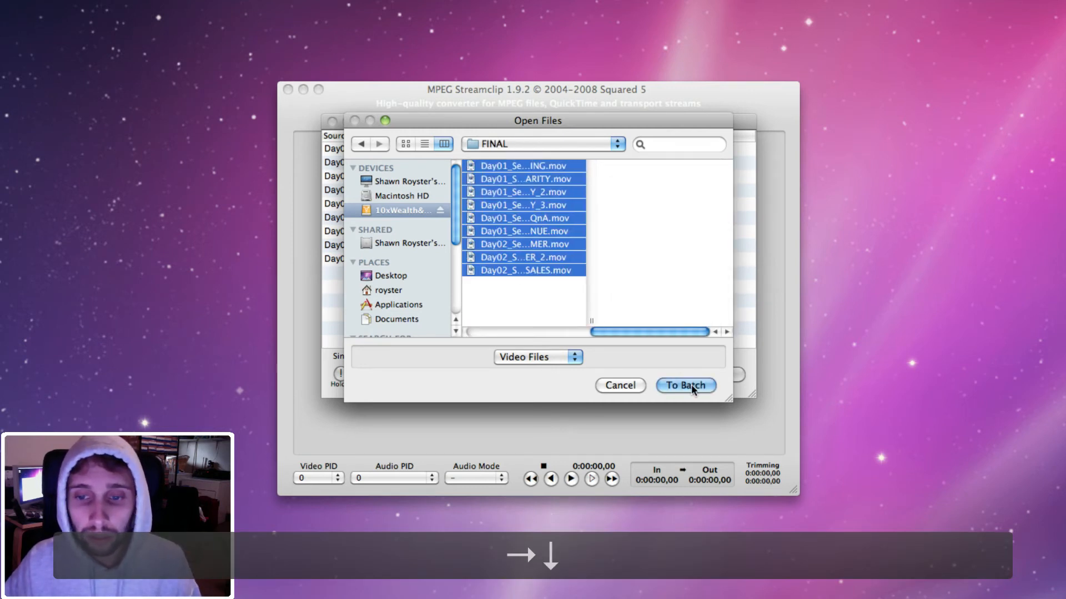
click(685, 385)
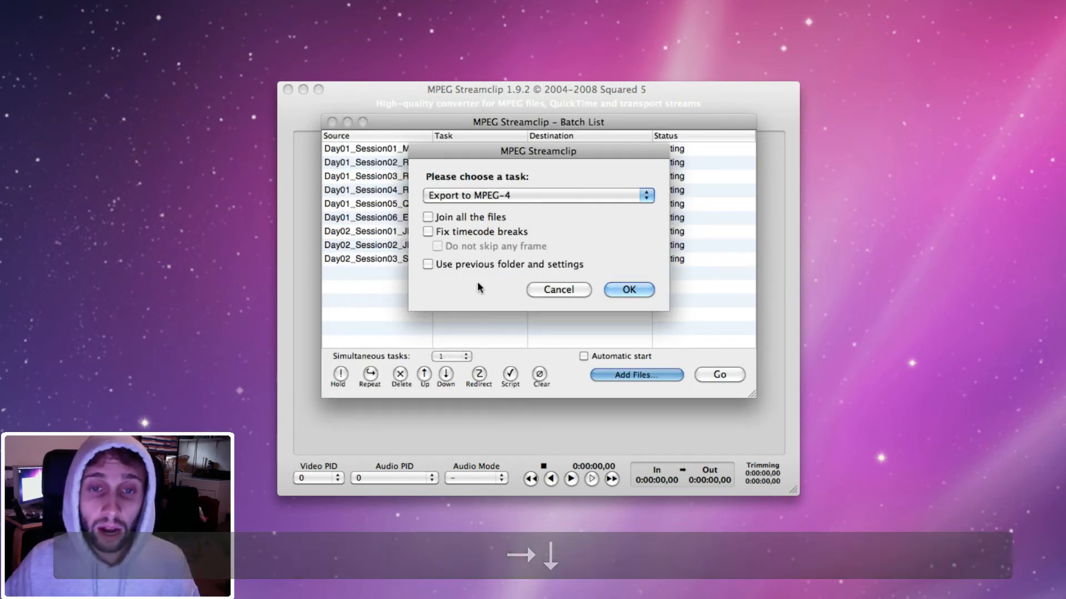
mouse_move(472, 266)
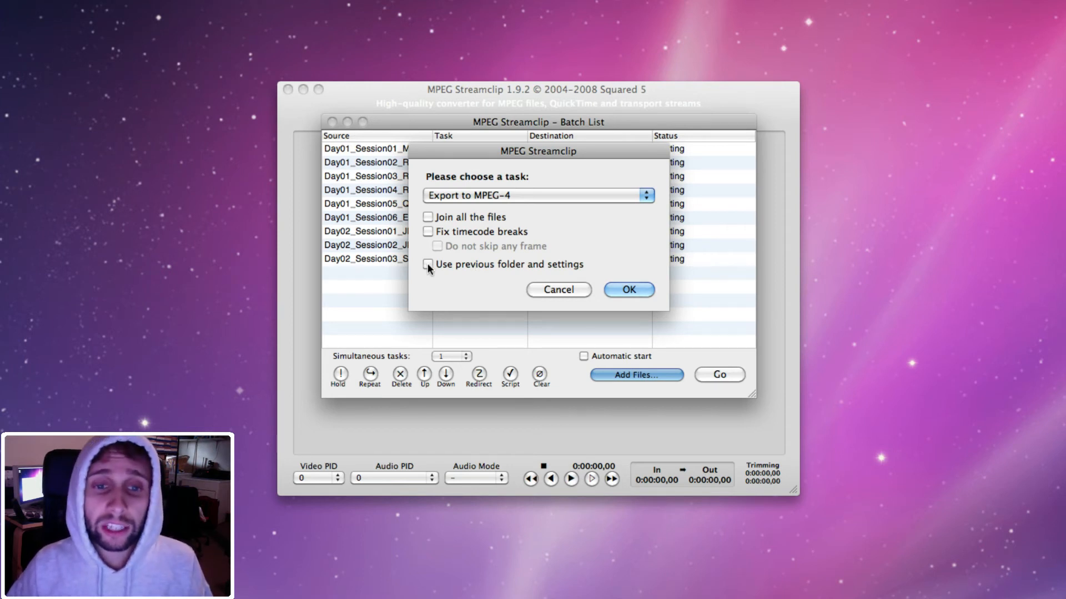
click(428, 264)
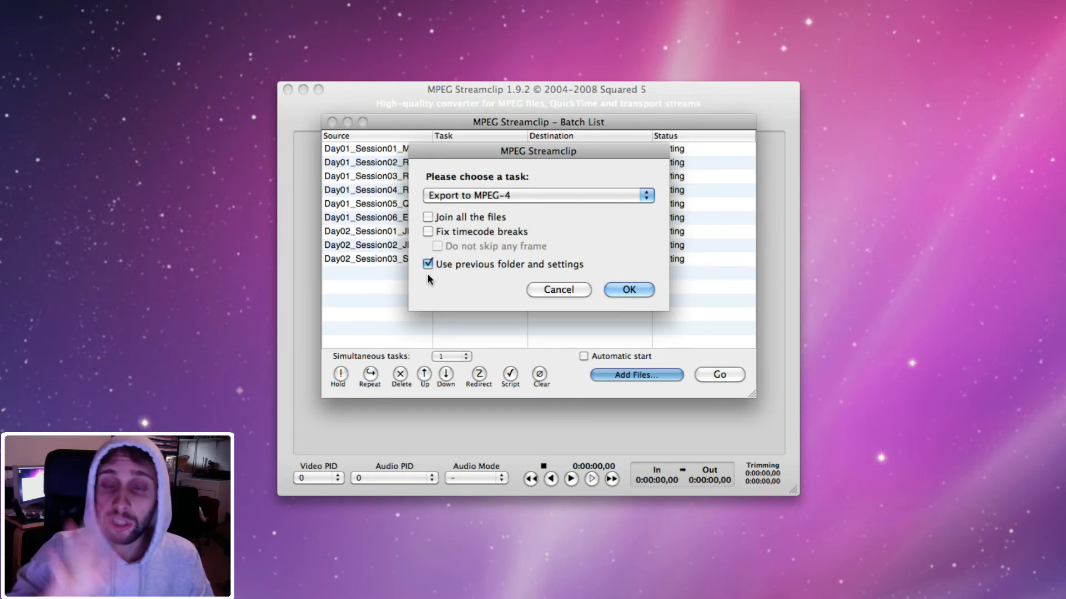
click(427, 264)
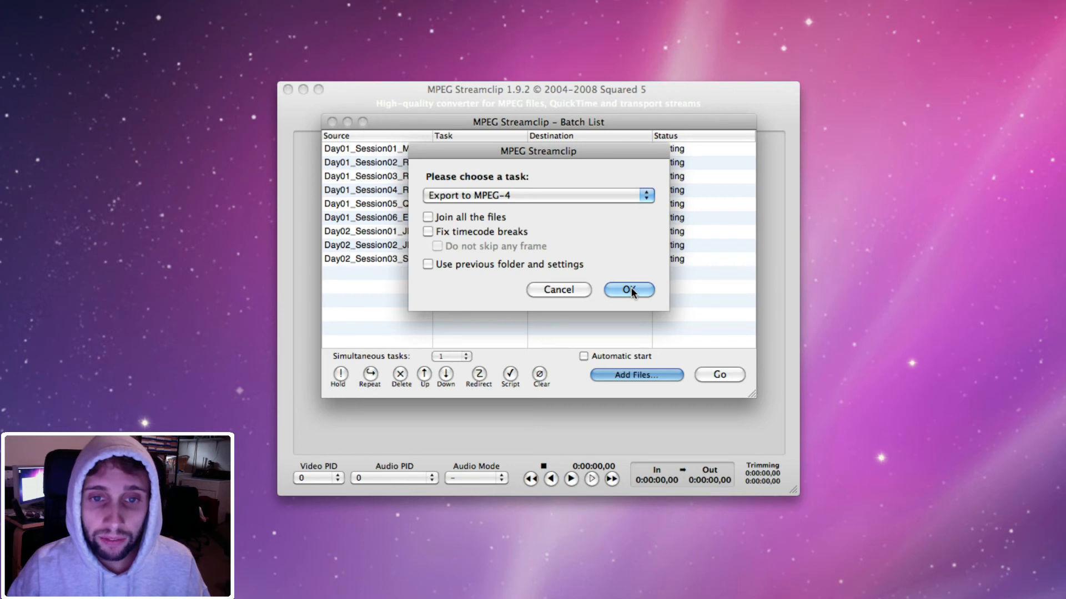
Step: Confirm the MPEG-4 task, then create and select a new HD folder inside MP4
click(628, 290)
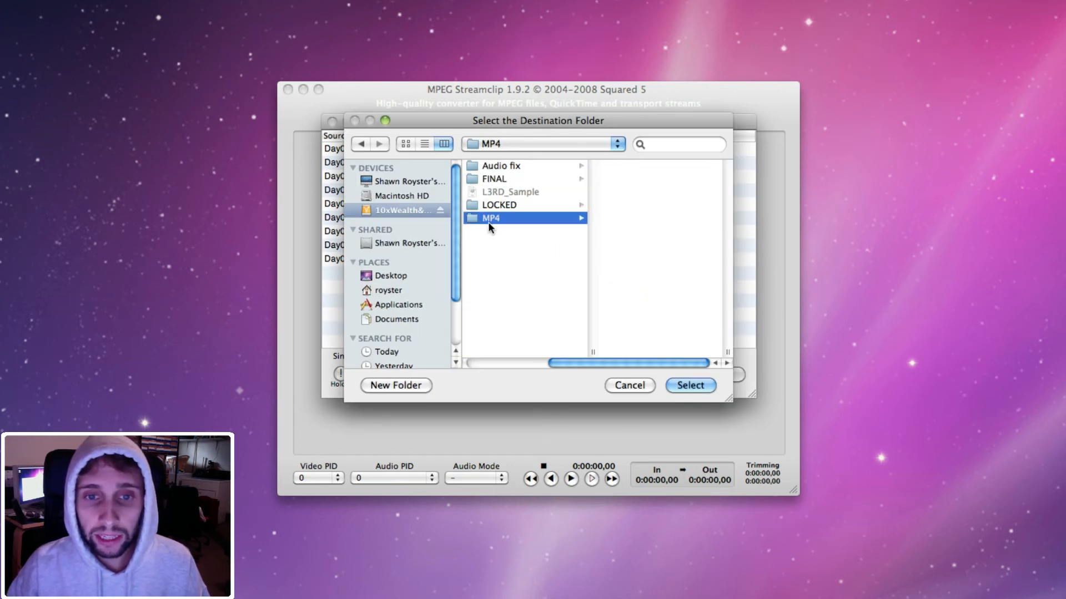
click(395, 385)
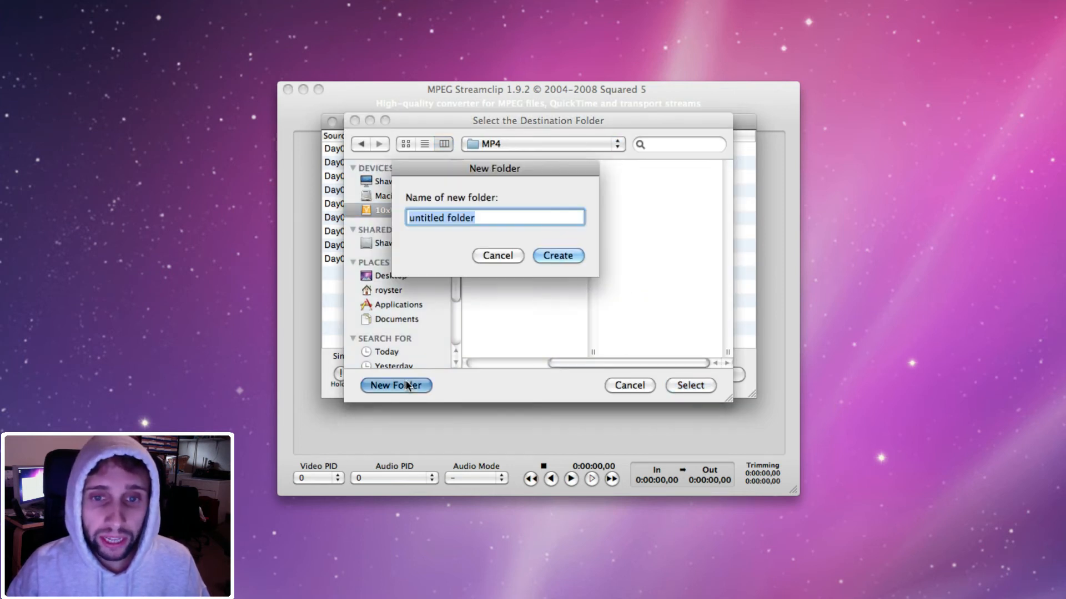
text(HD)
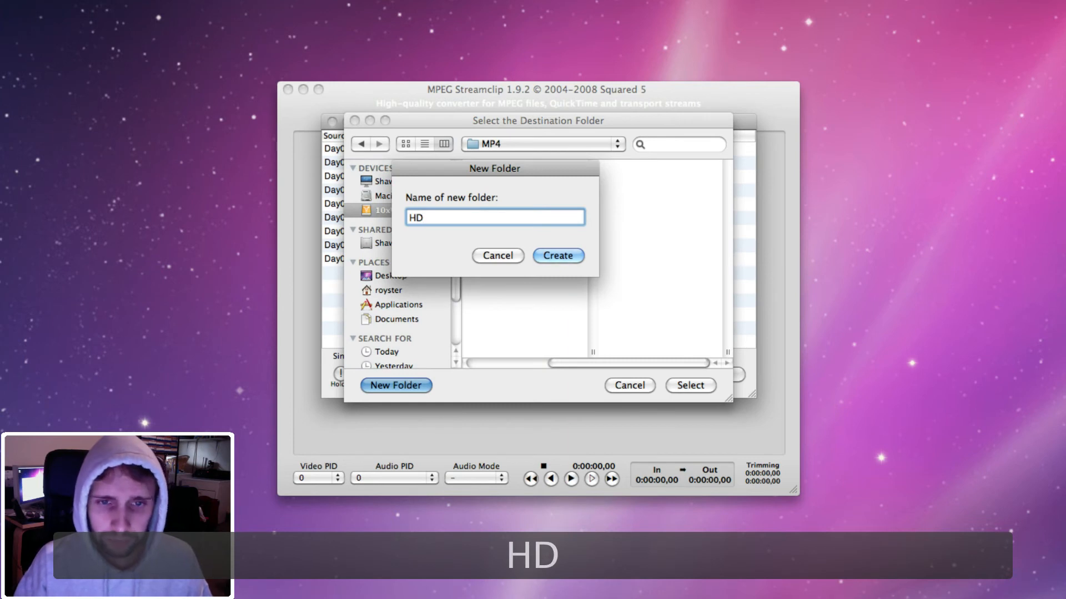
click(557, 255)
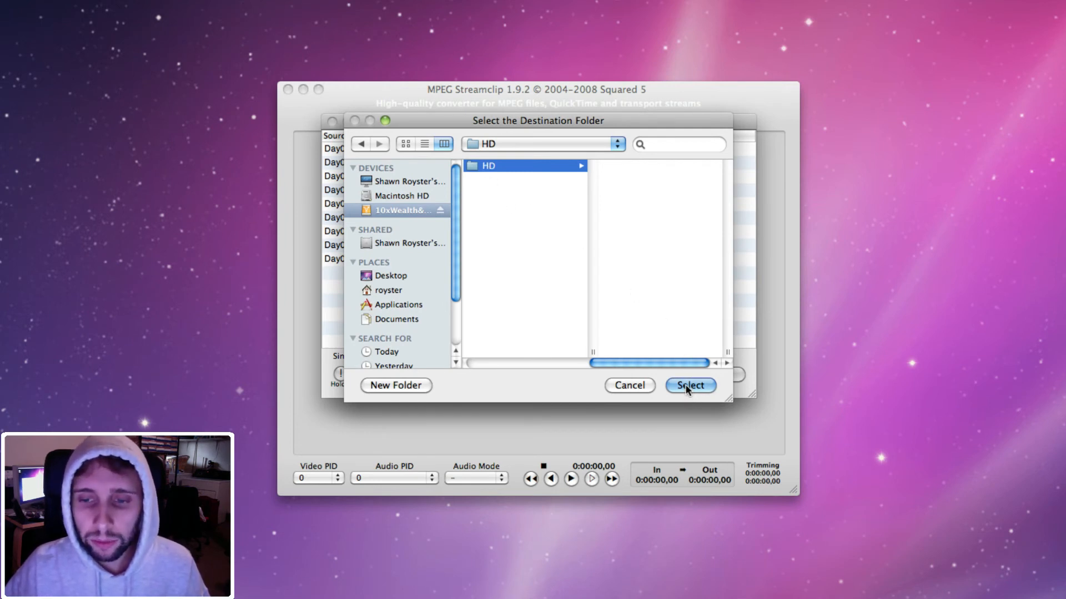
click(688, 386)
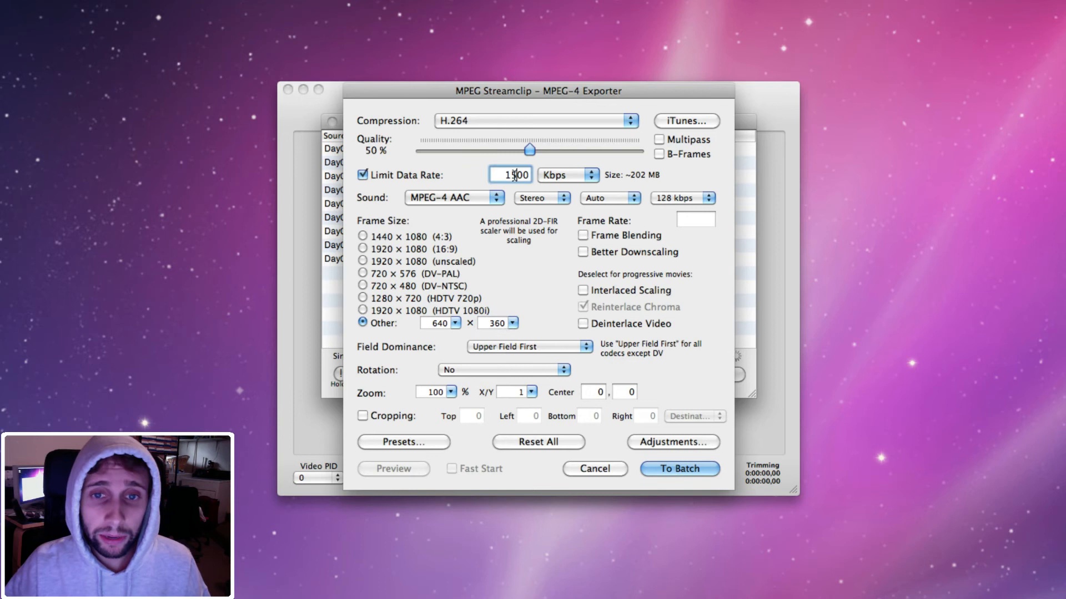
Step: Queue HD exports at 3000 Kbps with the 1920×1080 unscaled frame size
text(3000)
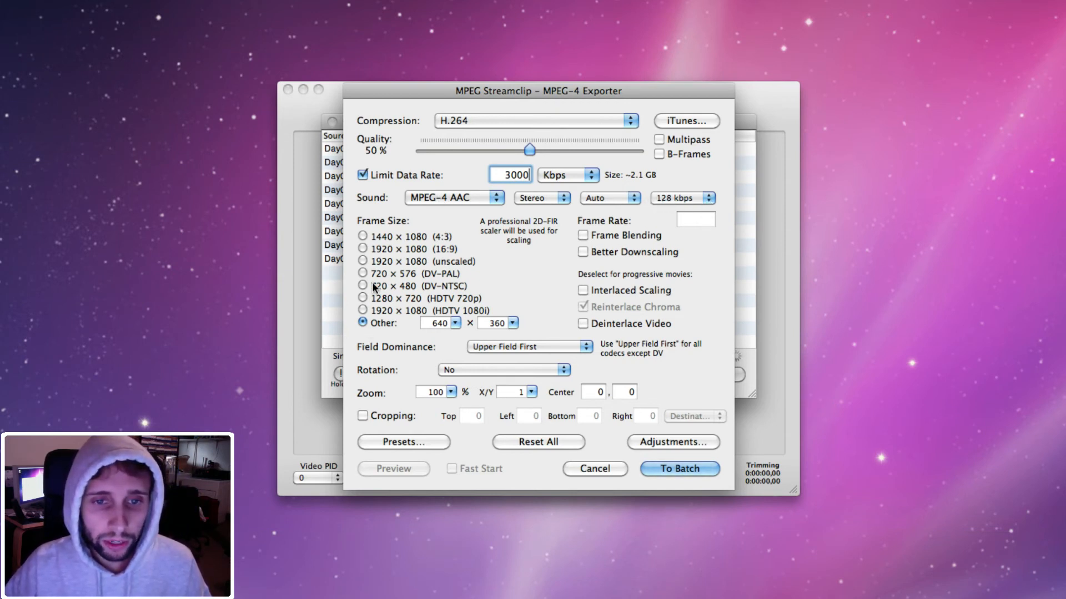
click(363, 261)
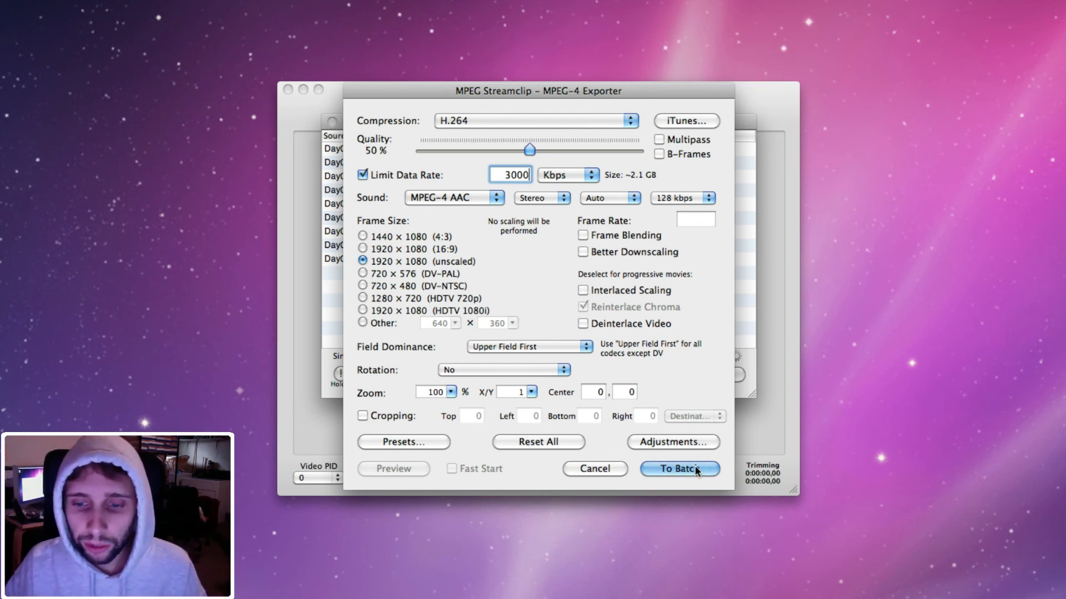
click(678, 469)
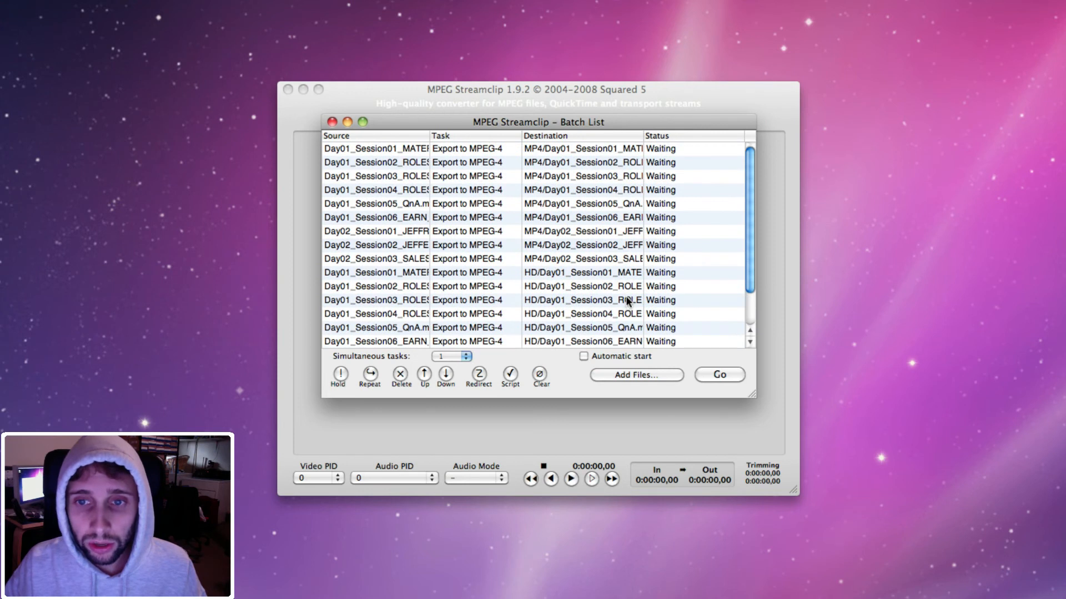
Step: Add the final clips from the Export folder as an Export Audio batch task and pick its destination
scroll(down, 3)
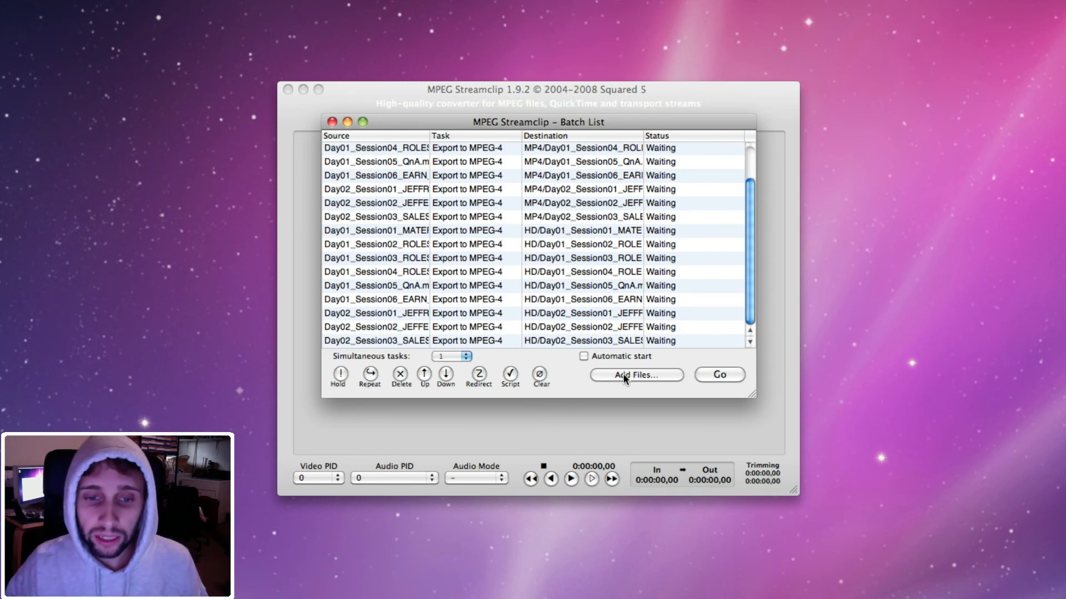
click(635, 375)
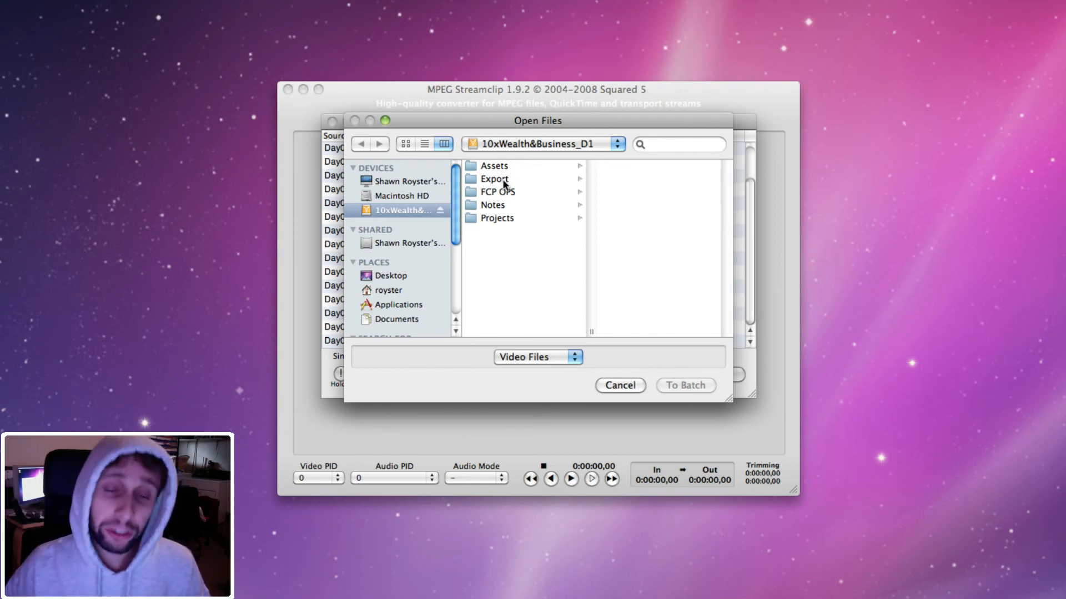
click(493, 178)
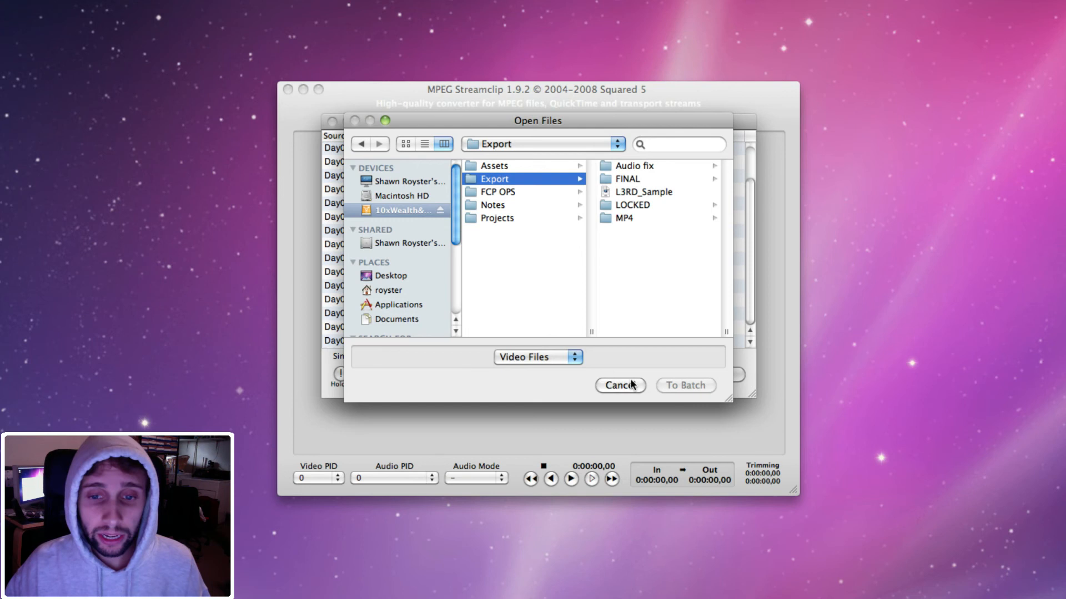
click(494, 179)
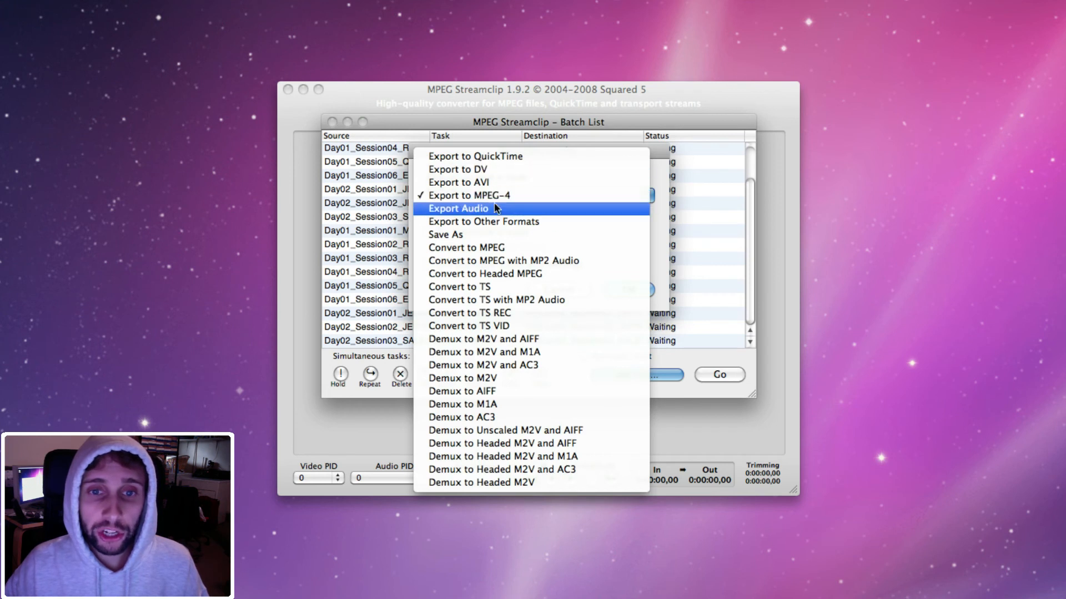
click(469, 196)
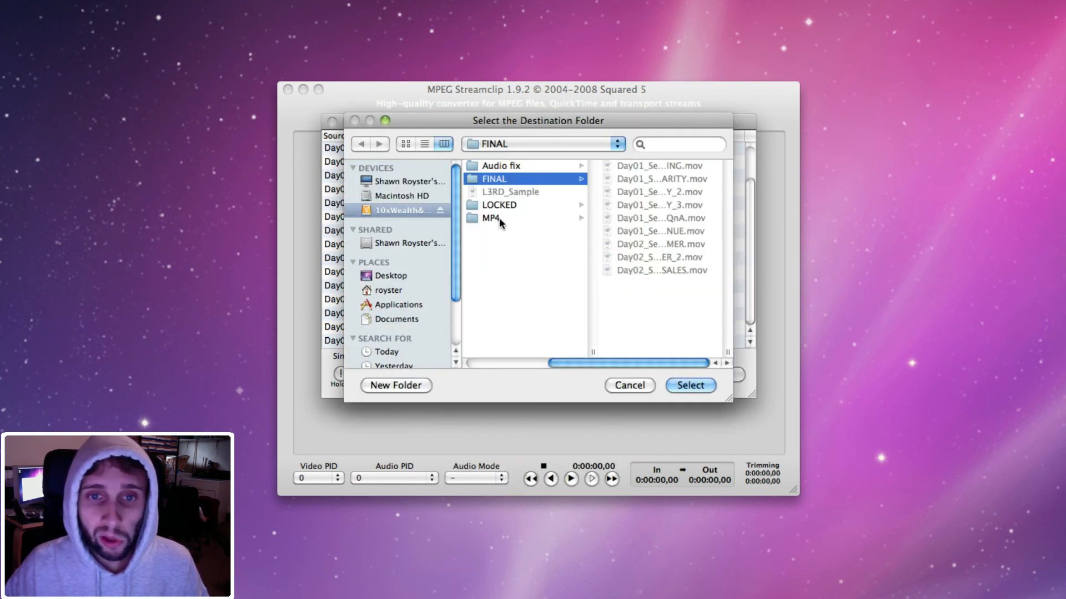
click(396, 385)
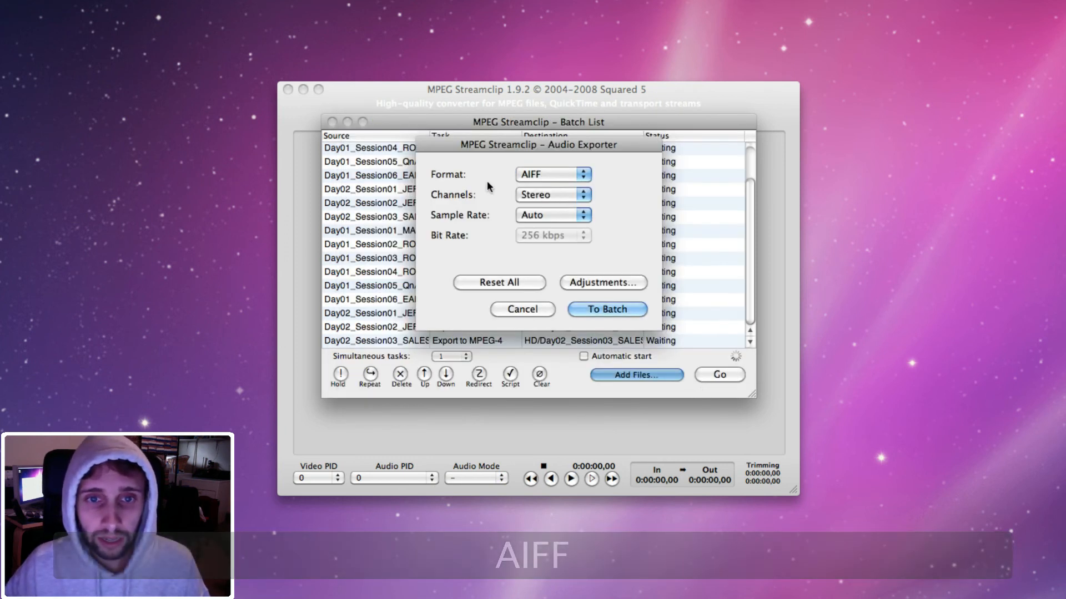
Step: Keep AIFF as the audio format, add the audio exports to the batch and start encoding
click(552, 173)
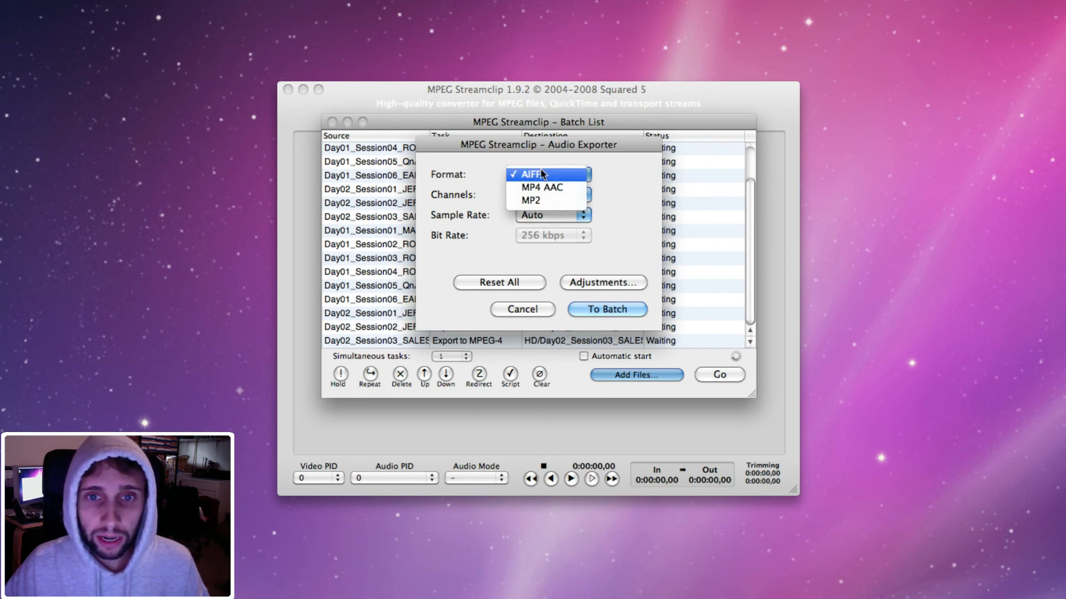
click(544, 174)
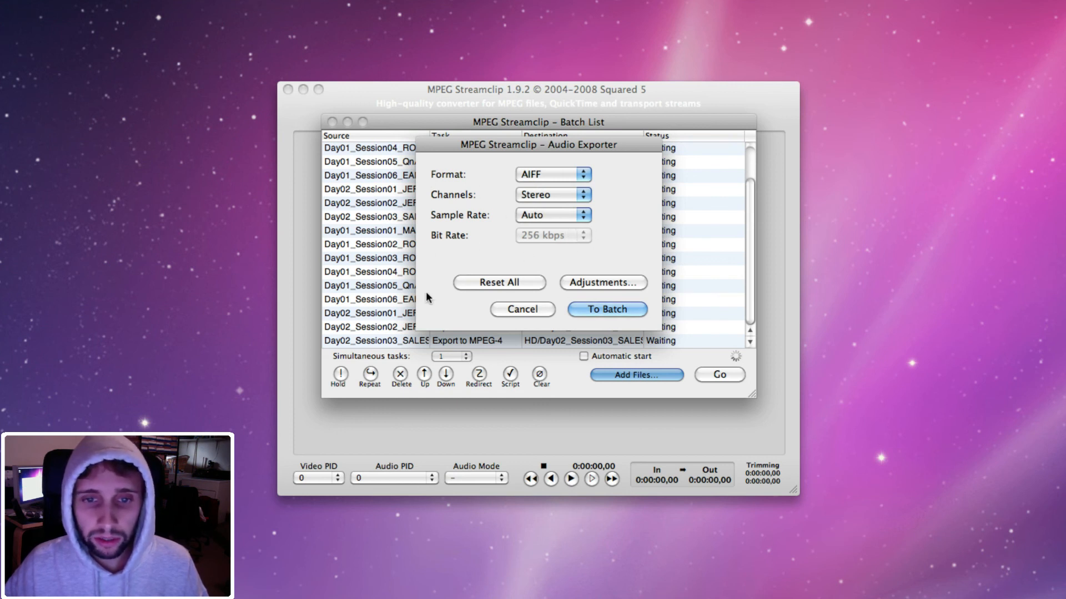
click(605, 309)
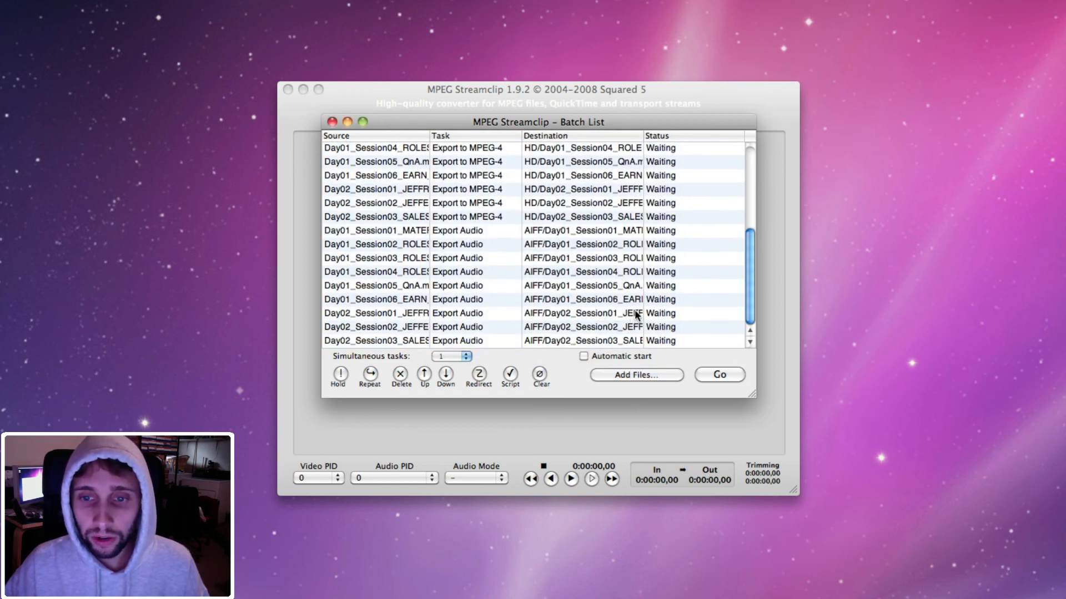
click(718, 374)
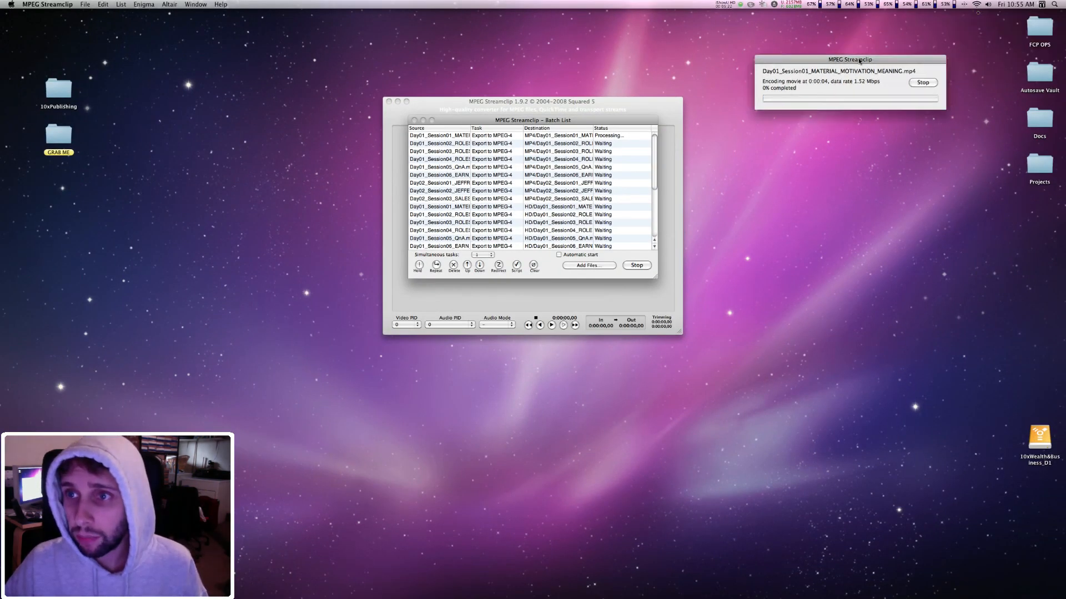
Step: Move the encoding progress window for Day01_Session01 beside the batch list
drag(849, 59, 753, 121)
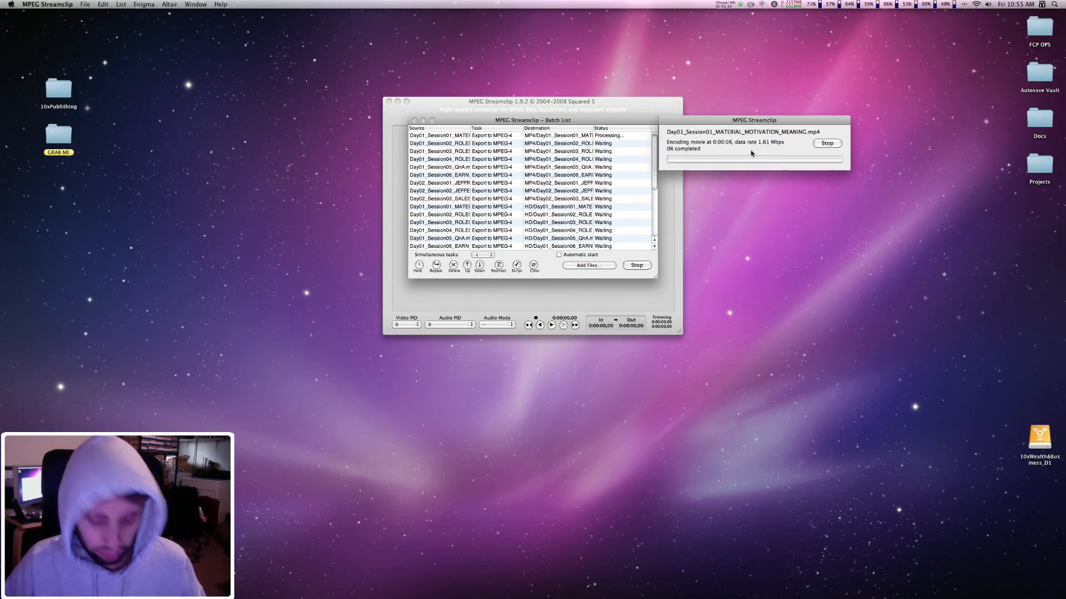